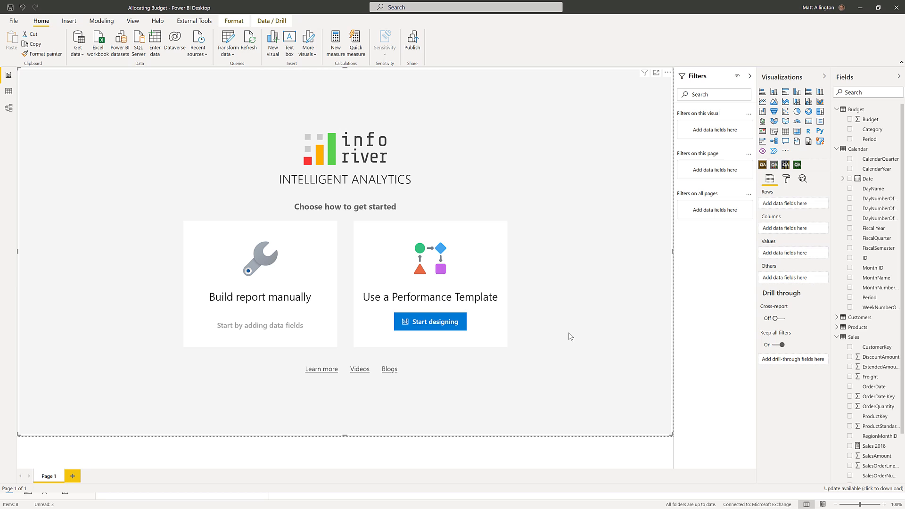
mouse_move(558, 316)
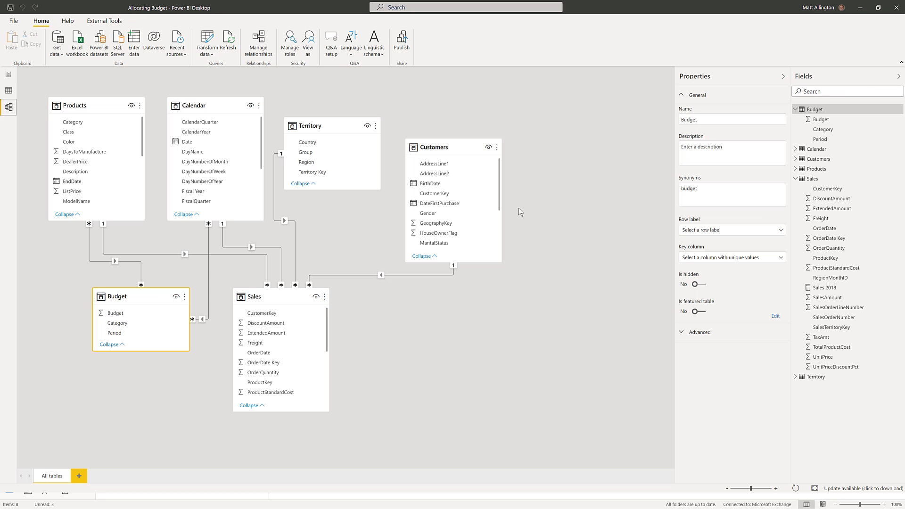
mouse_move(293, 298)
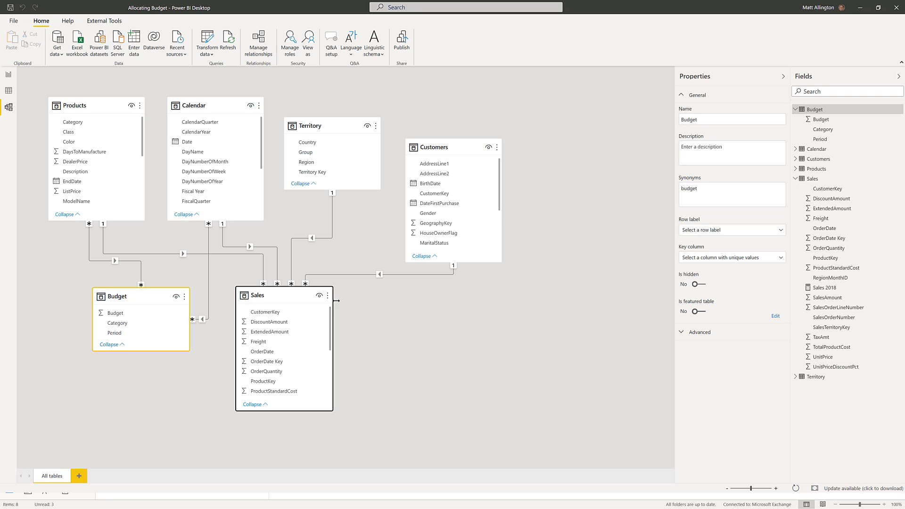
mouse_move(136, 298)
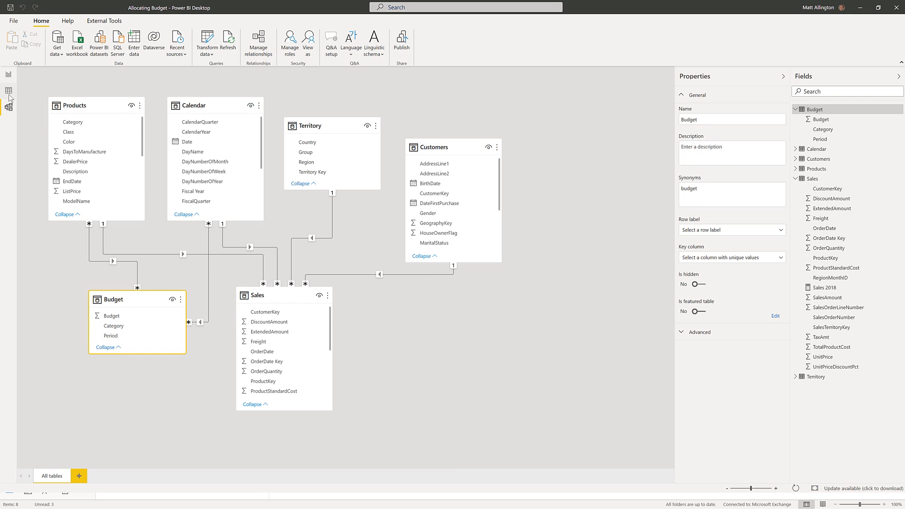
Step: Show the Budget table's rows in Data view and select the Category column
click(8, 91)
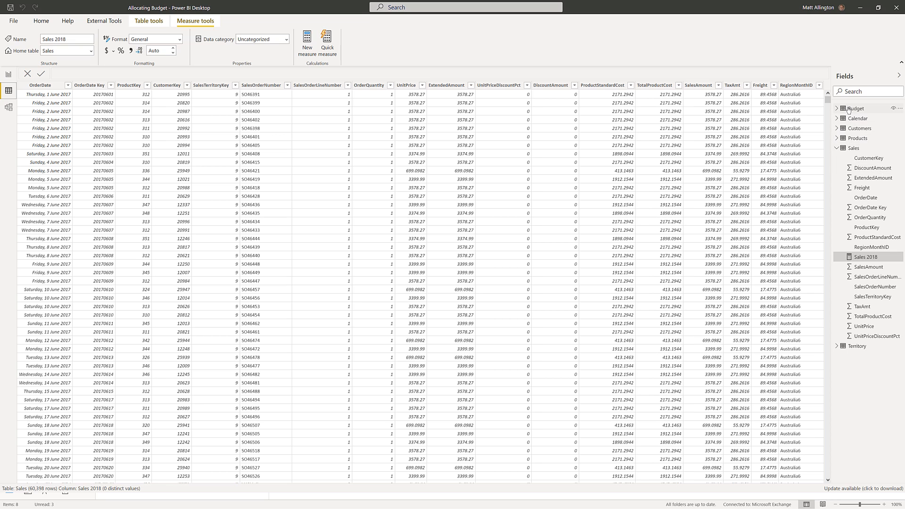
click(857, 108)
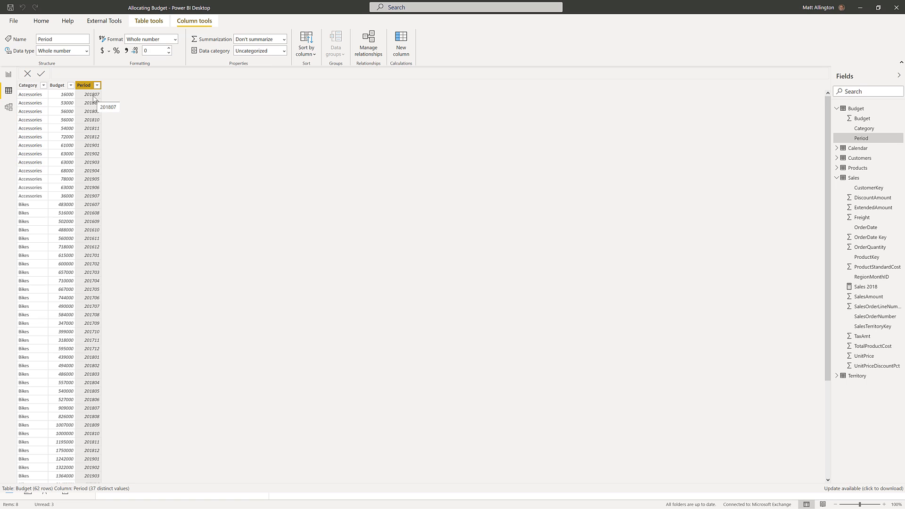
click(28, 84)
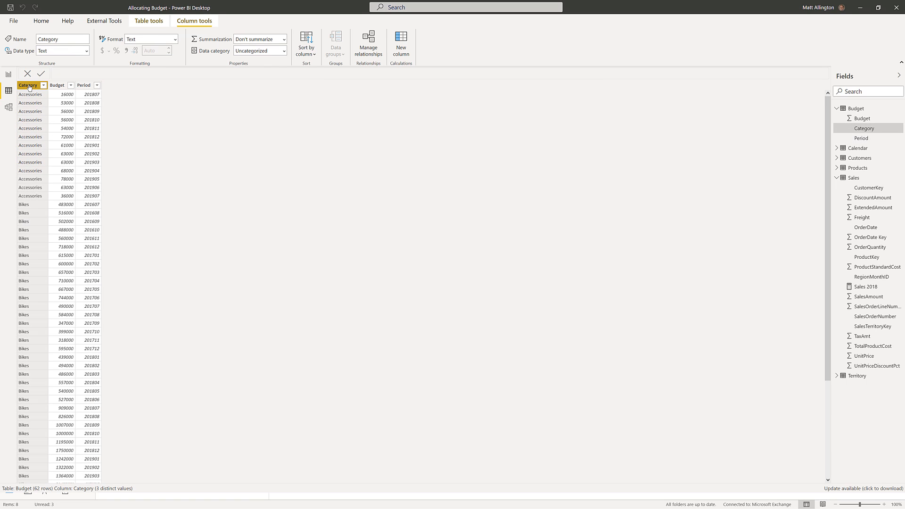
mouse_move(28, 84)
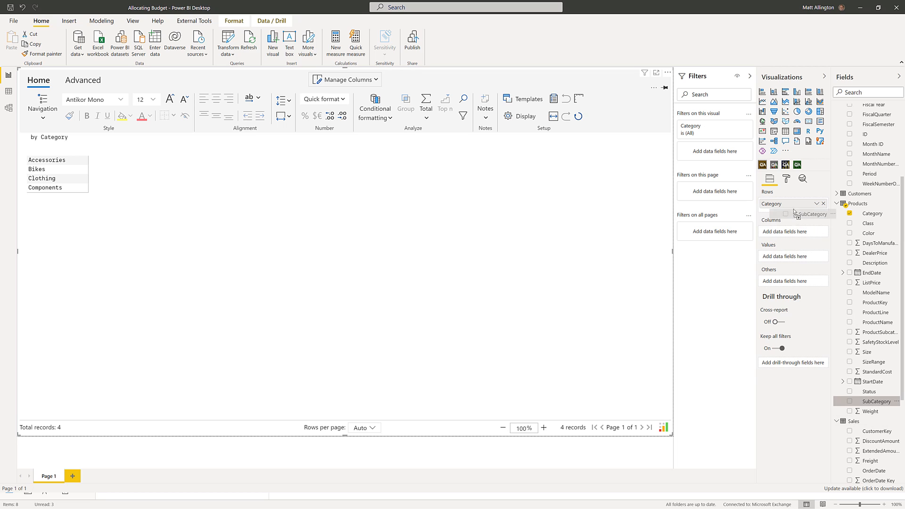
Step: Add SubCategory beneath Category in Rows and SalesAmount as the table's values
click(848, 401)
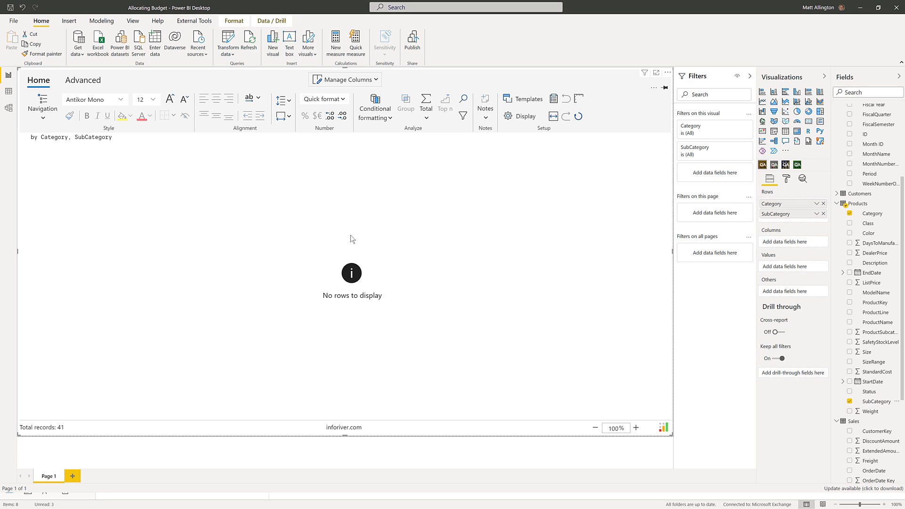
scroll(down, 3)
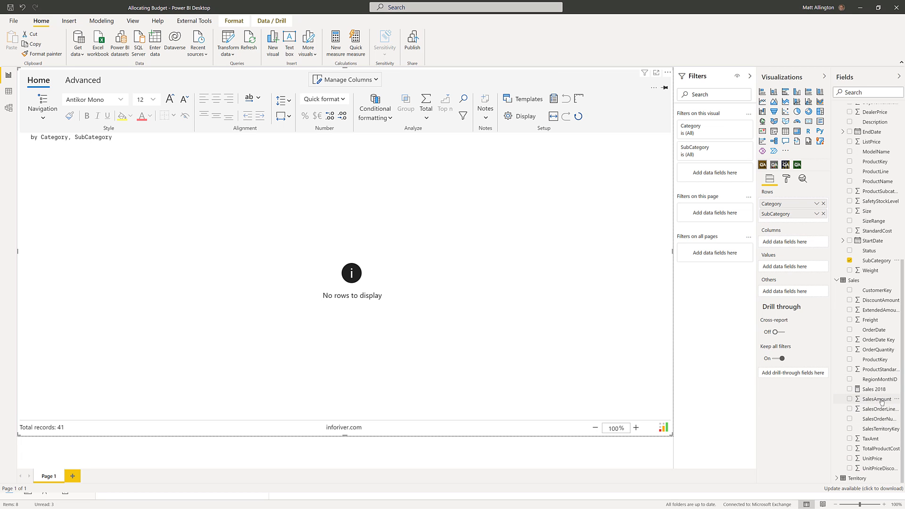
drag(877, 398, 794, 261)
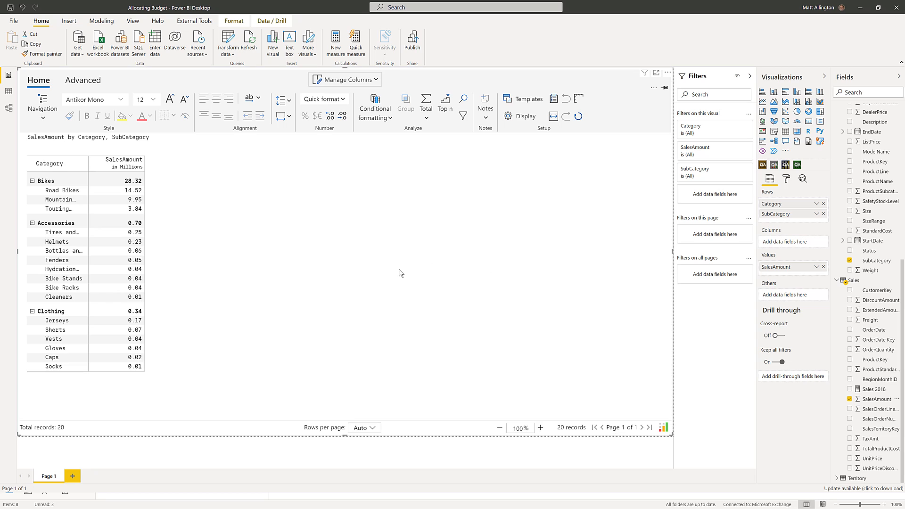
mouse_move(178, 199)
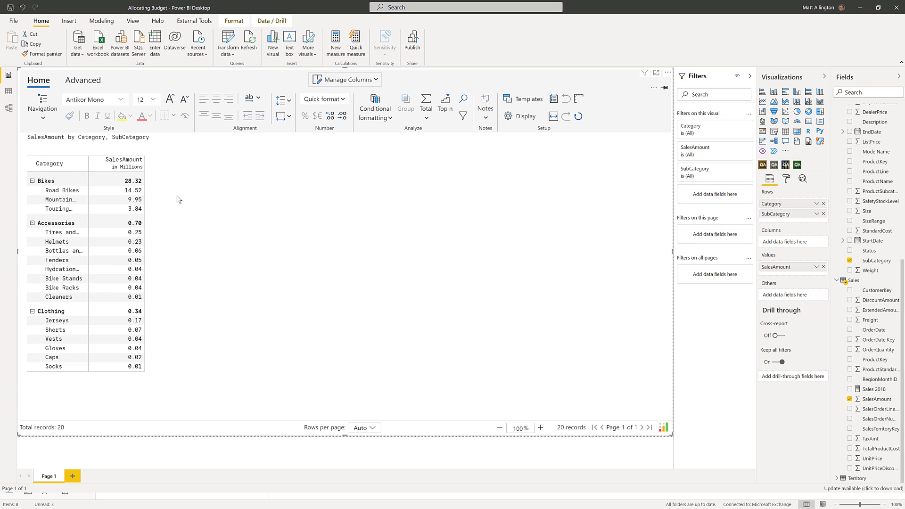
mouse_move(181, 201)
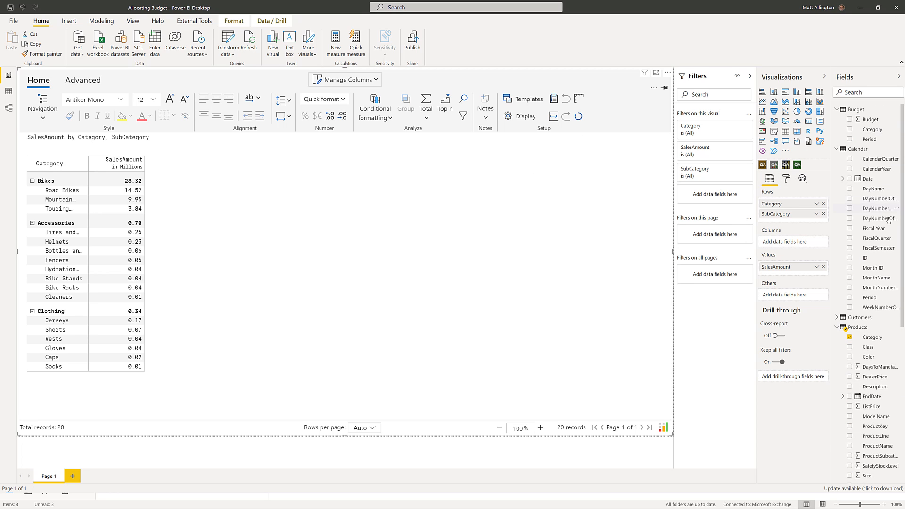
mouse_move(867, 149)
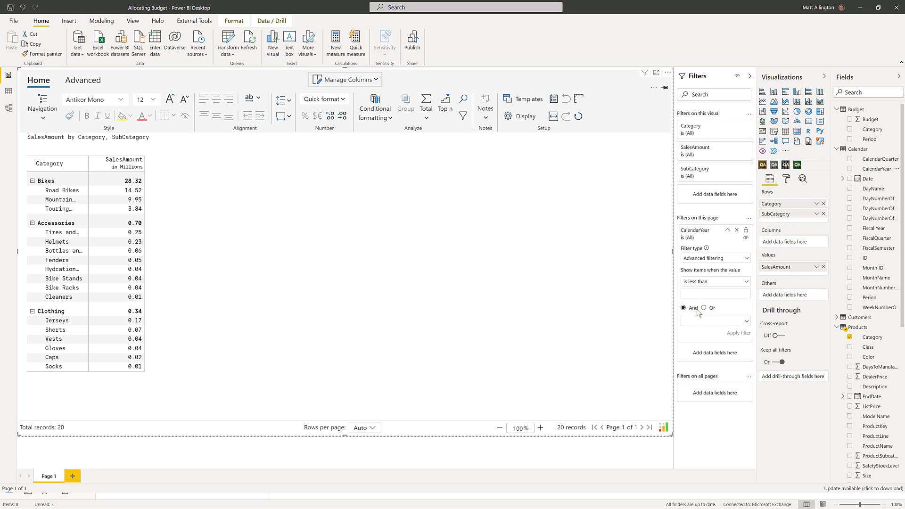
Step: Switch the CalendarYear page filter to basic filtering and select 2019
click(714, 258)
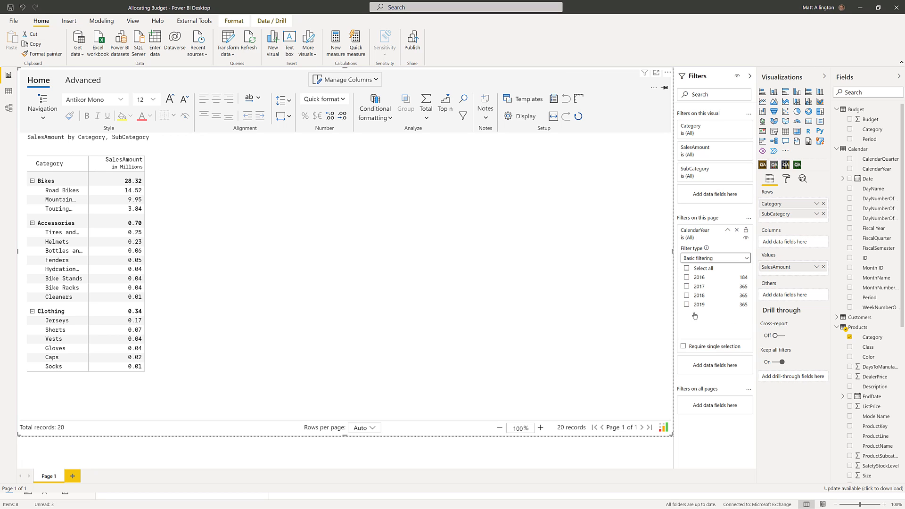
click(686, 304)
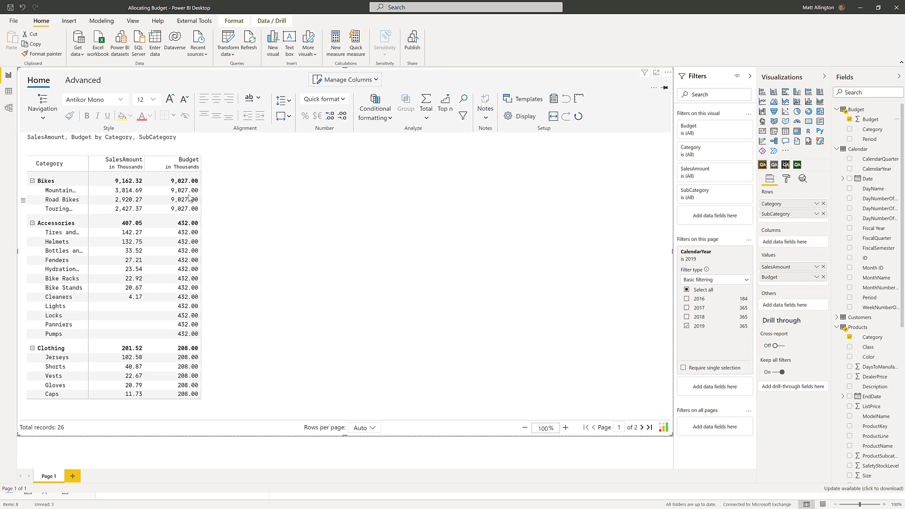
mouse_move(59, 191)
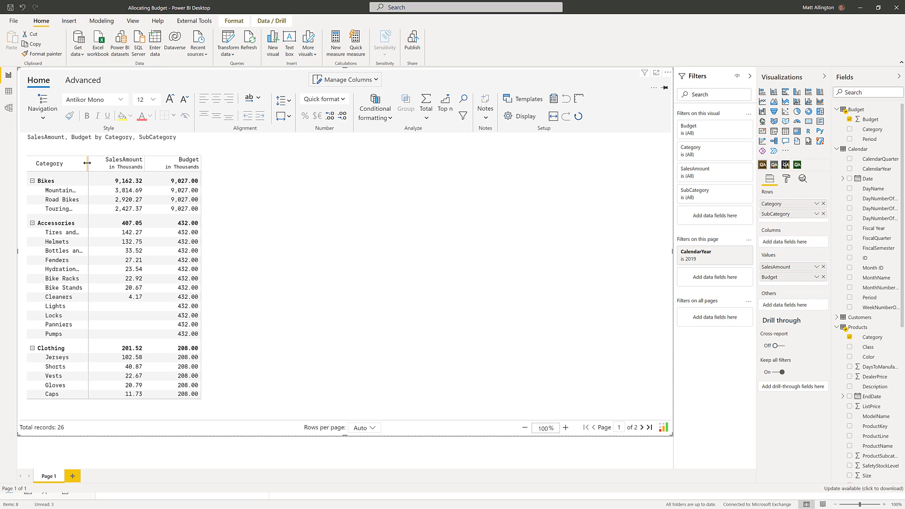
Step: Widen the Category column to show full names and open the Sales 2018 measure
drag(87, 164, 134, 164)
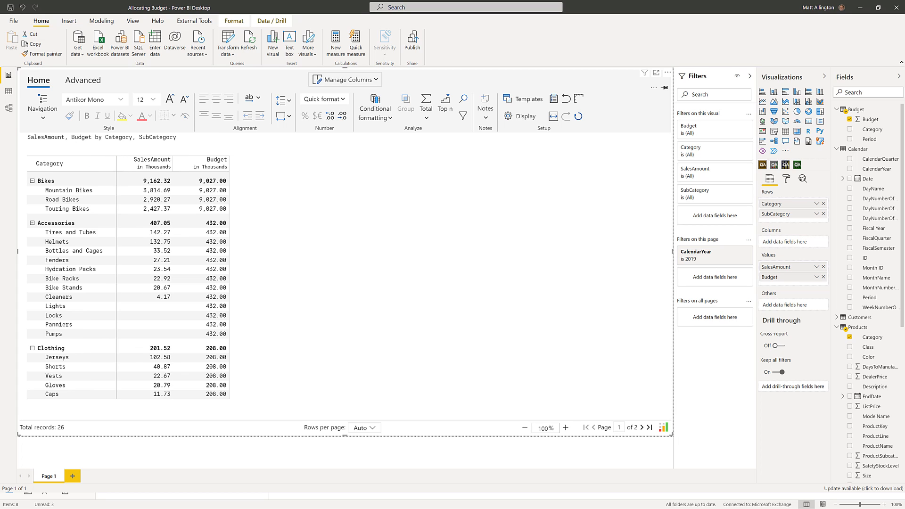
mouse_move(452, 316)
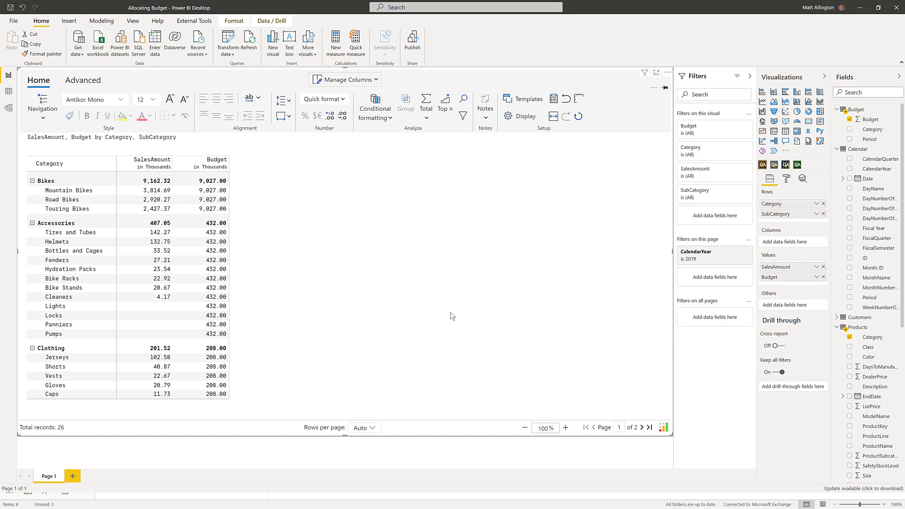
mouse_move(876, 304)
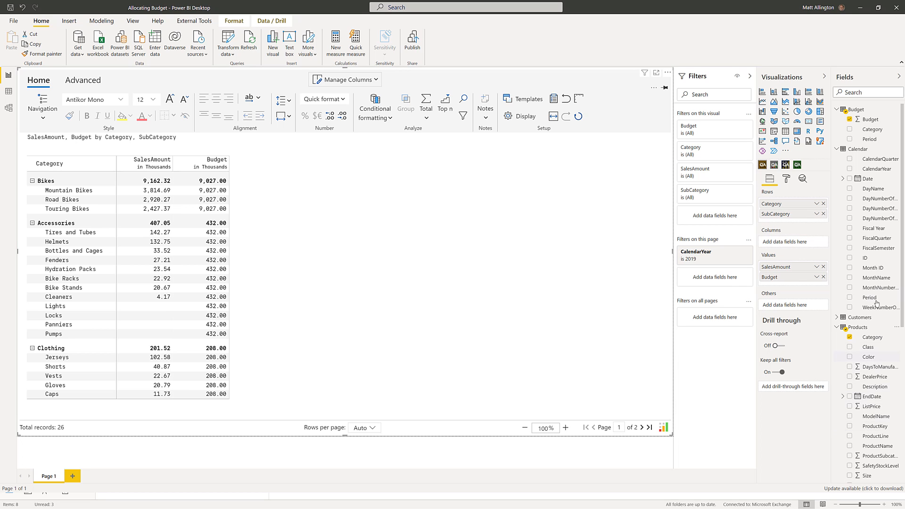
scroll(down, 3)
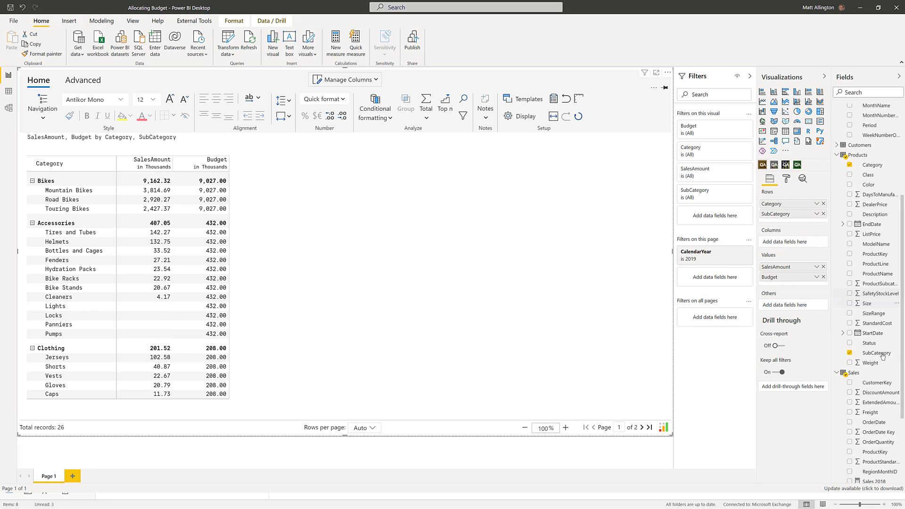
click(877, 448)
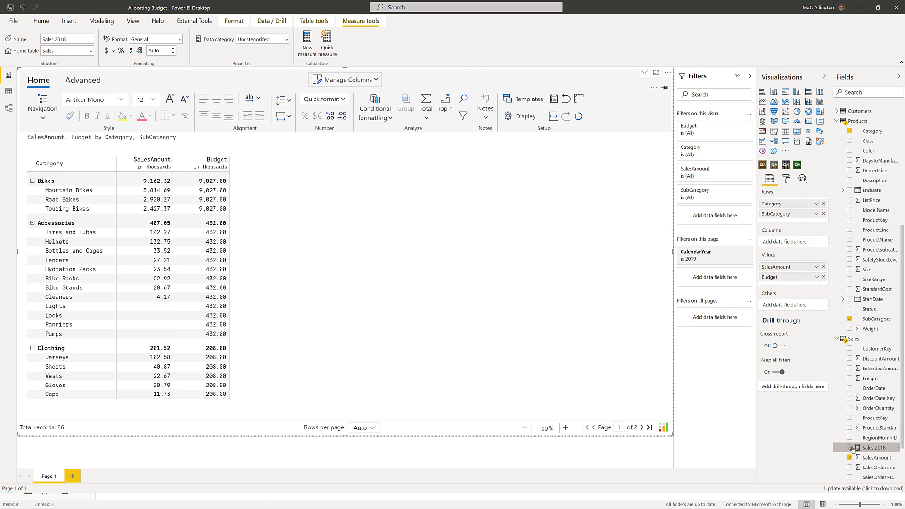
Step: Add the Sales 2018 measure column and show the Inforiver Advanced options
click(850, 447)
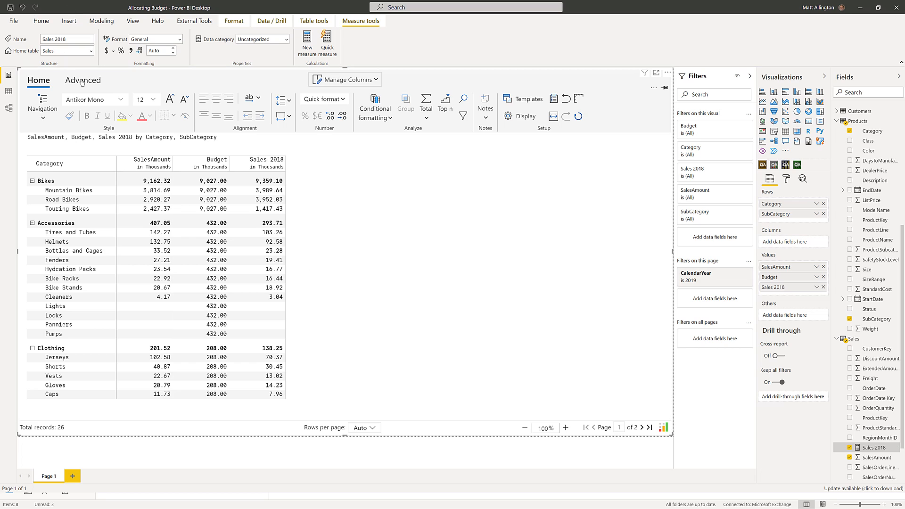
click(83, 80)
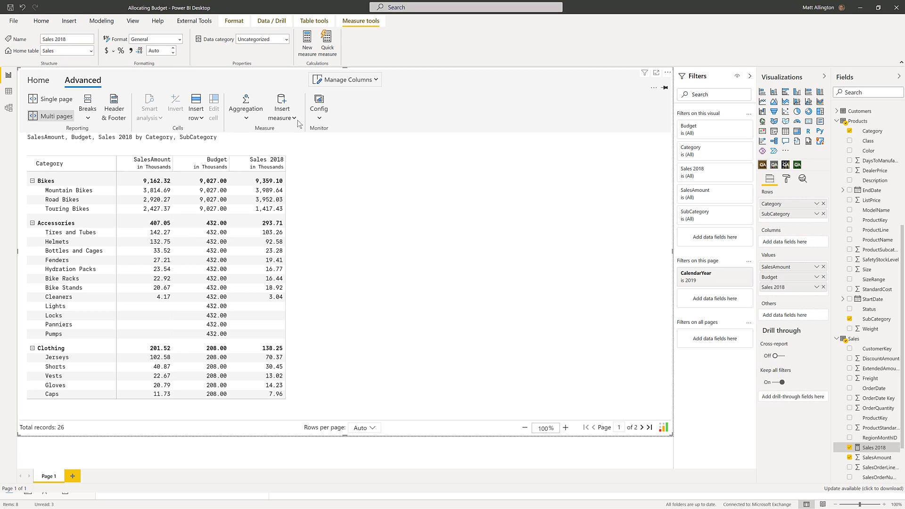
Step: Create a formula measure named 'Allocated Budget' with the formula LEVEL
click(283, 107)
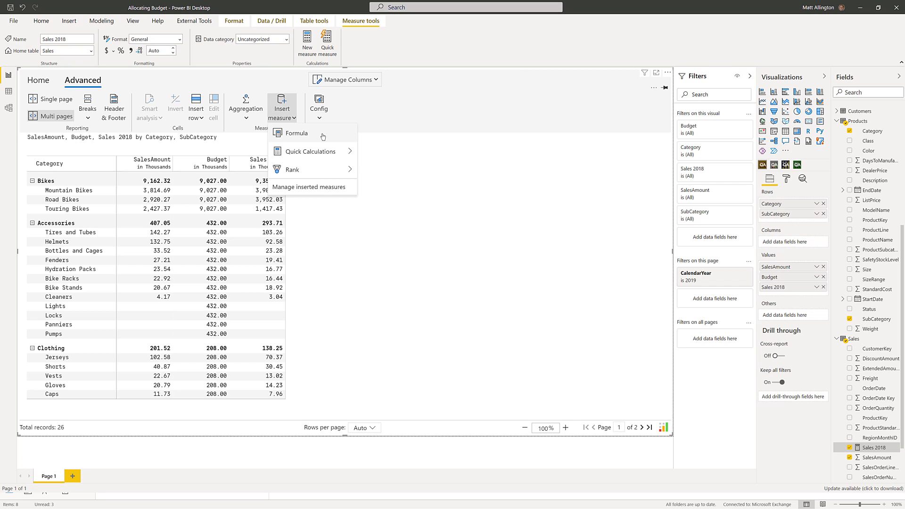
click(297, 133)
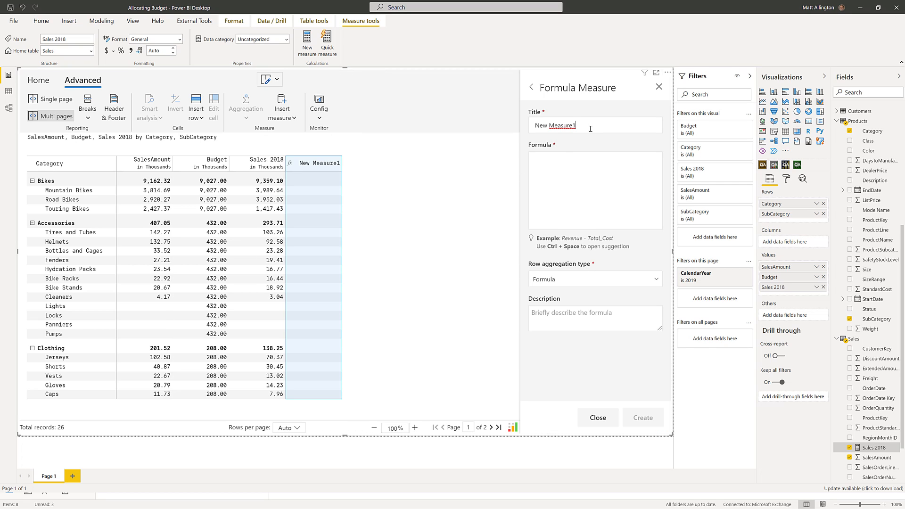
text(All)
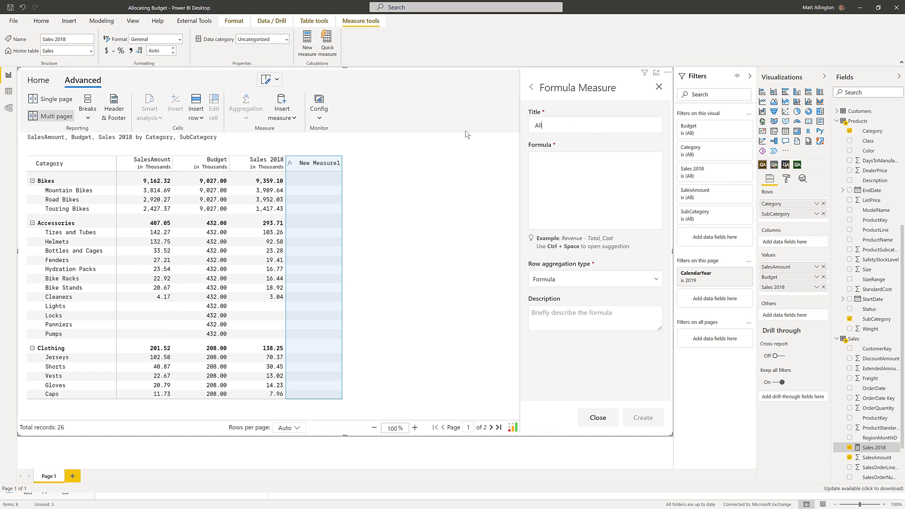
text(Allocated Budg)
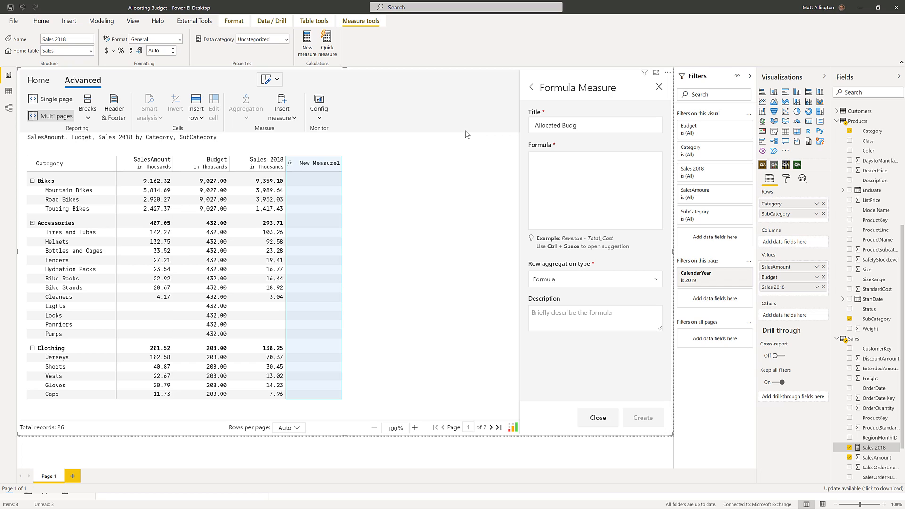
click(594, 157)
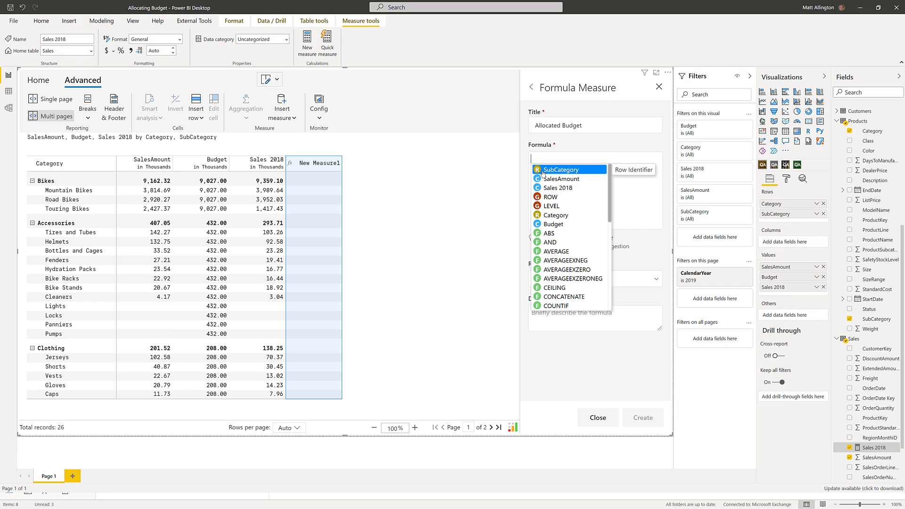
mouse_move(551, 206)
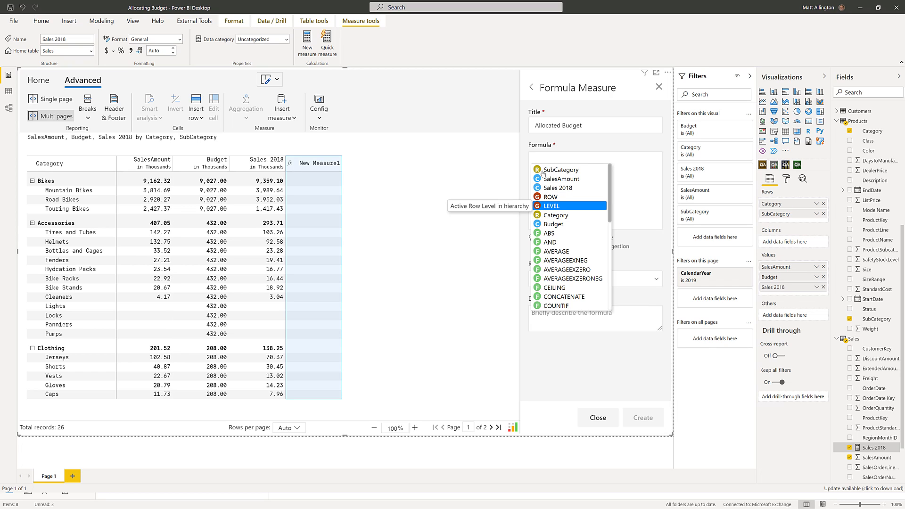
click(531, 159)
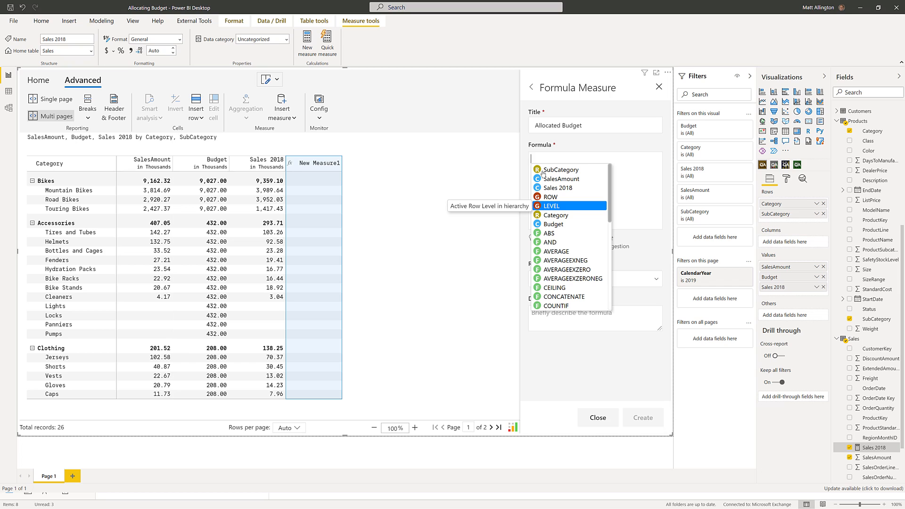
click(551, 205)
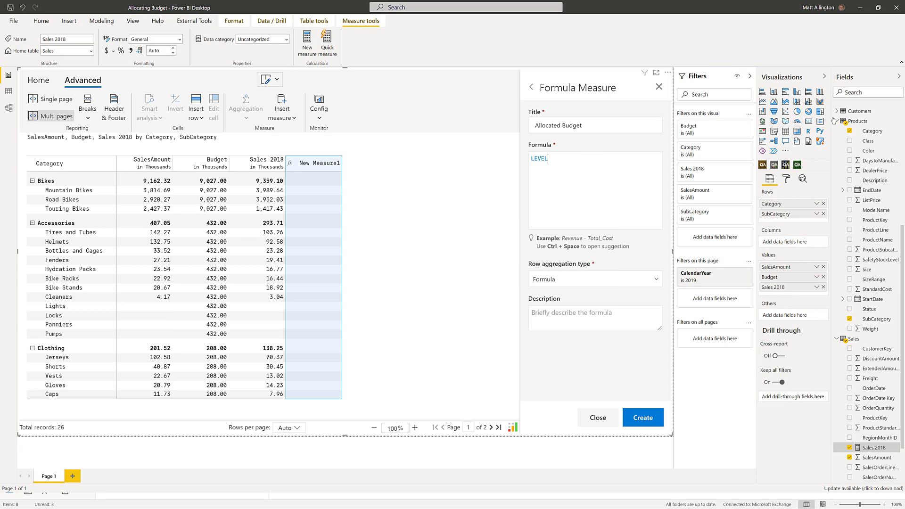
click(643, 417)
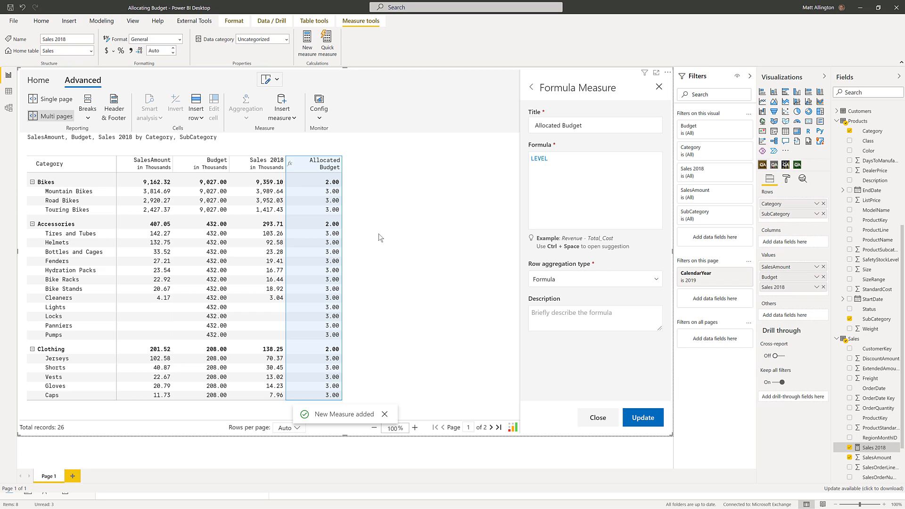
mouse_move(321, 193)
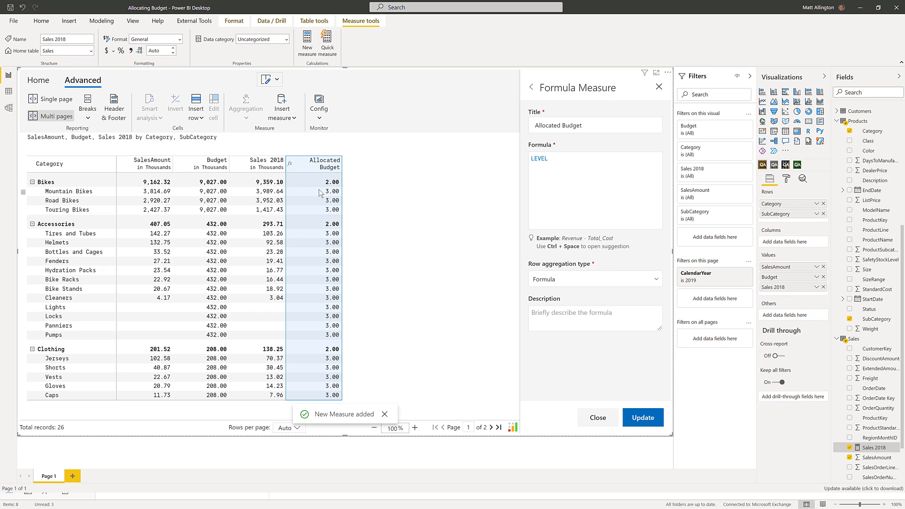
mouse_move(57, 260)
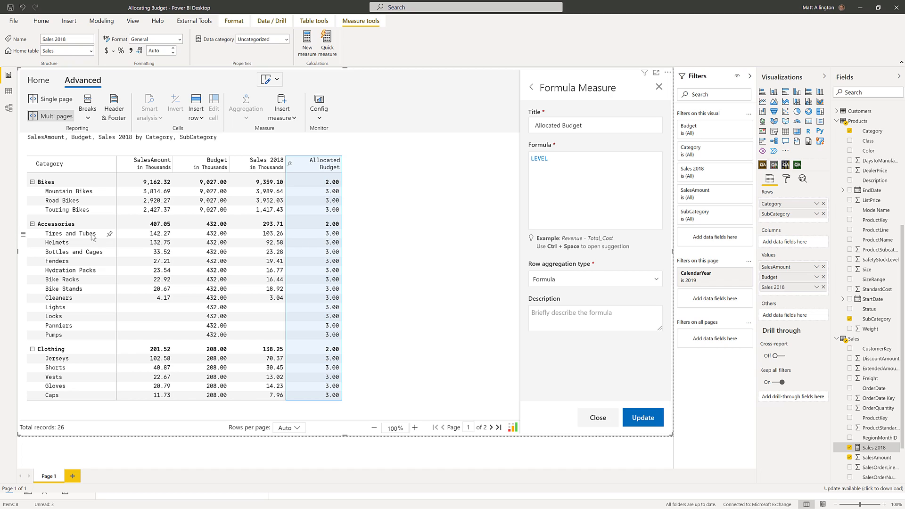
mouse_move(333, 239)
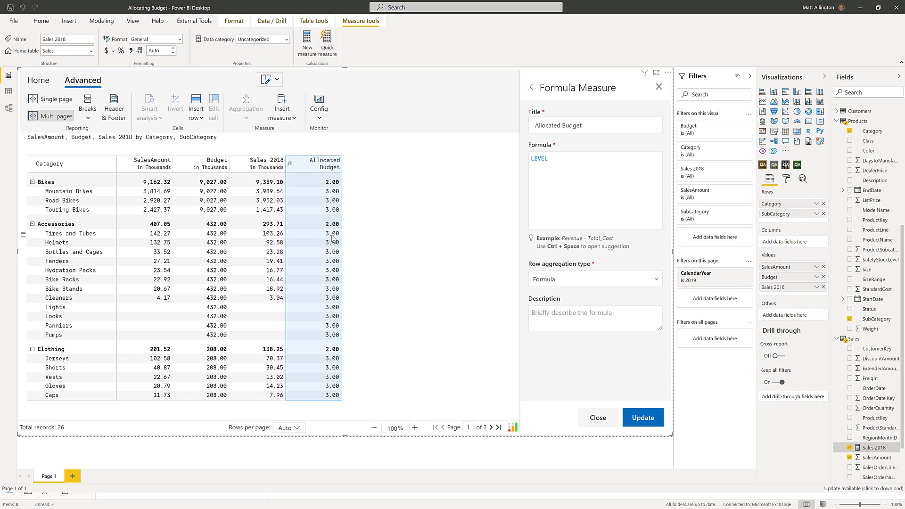
mouse_move(85, 236)
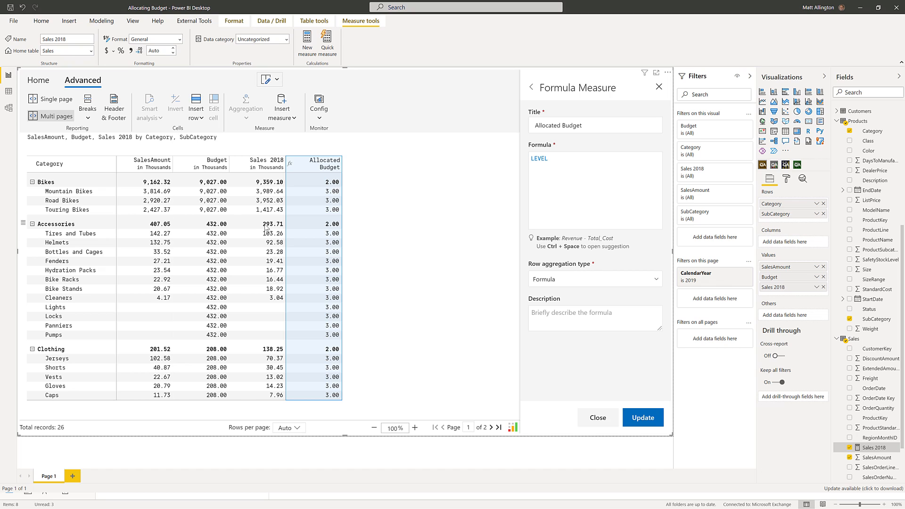
mouse_move(322, 241)
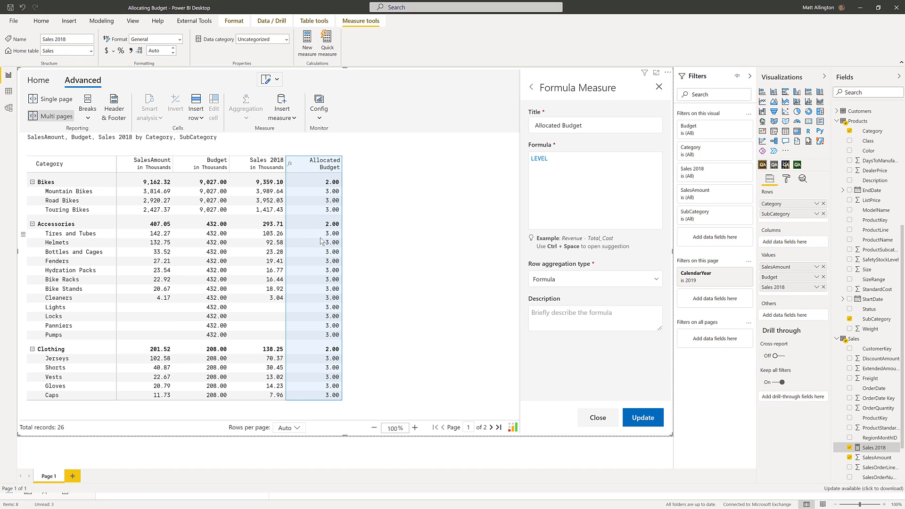
mouse_move(221, 239)
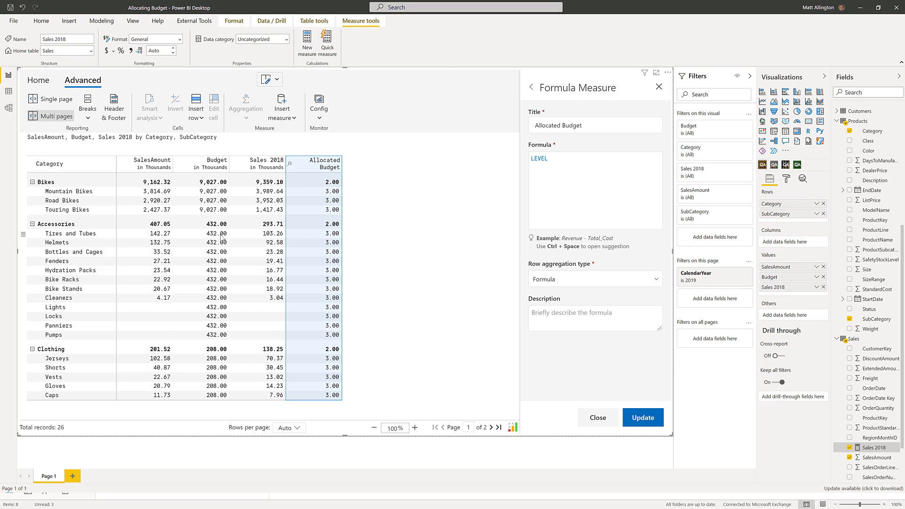
mouse_move(269, 237)
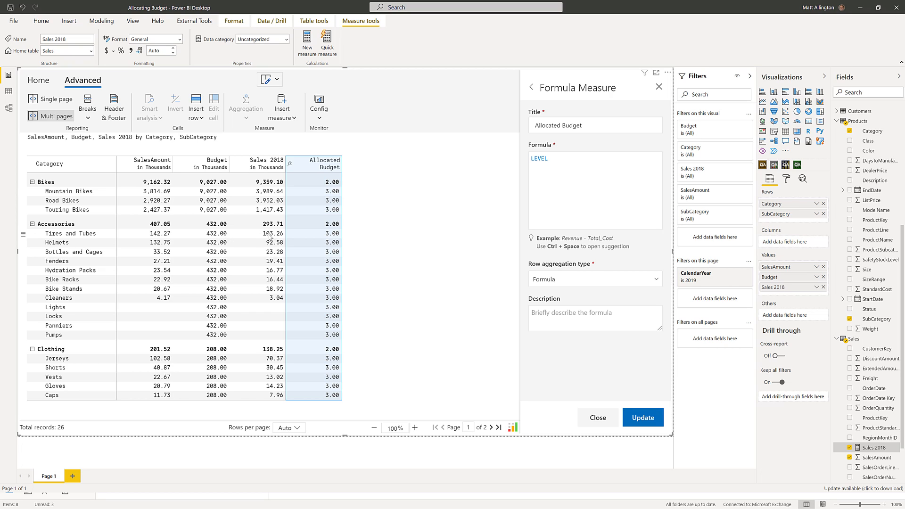
mouse_move(269, 234)
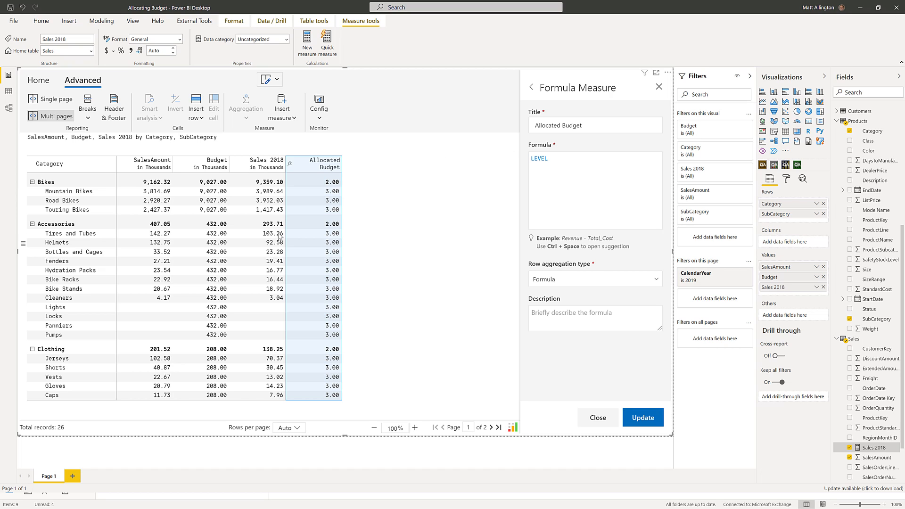
mouse_move(273, 228)
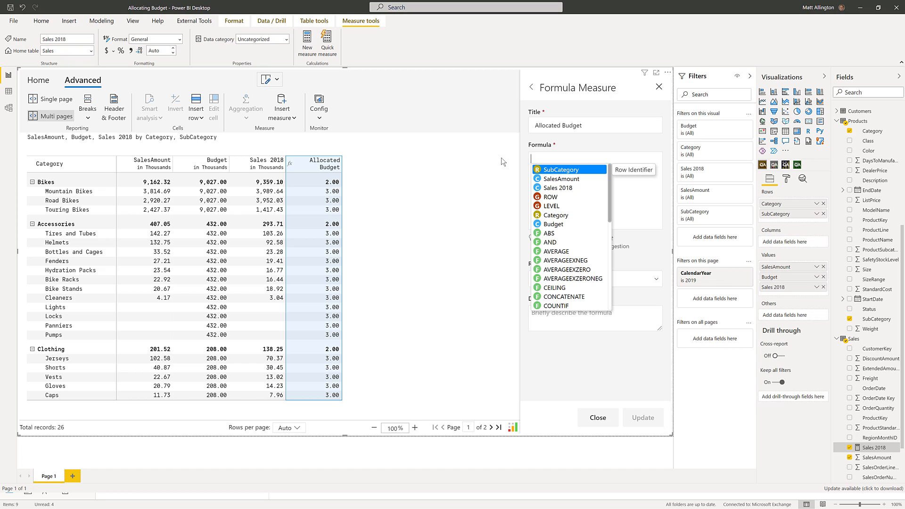
mouse_move(550, 197)
text(ROW.PARENT.)
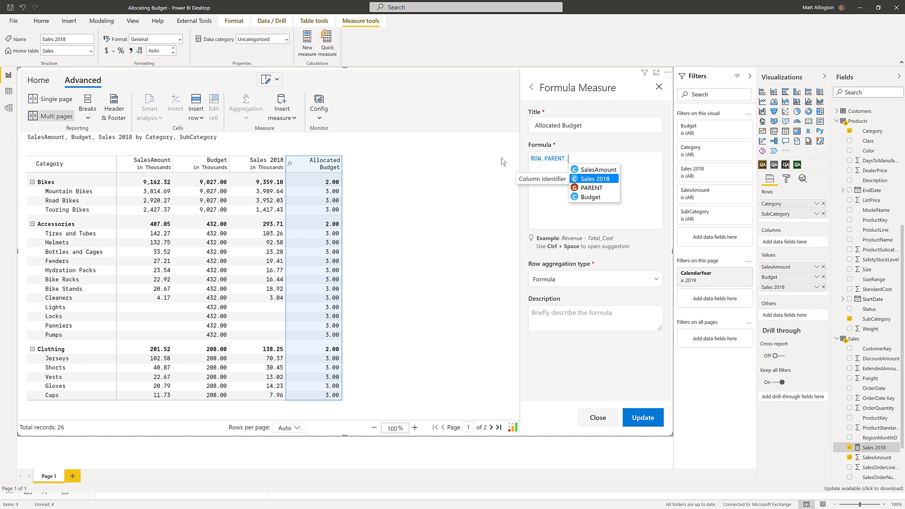
Step: Change the Allocated Budget formula to ROW.PARENT.Sales2018 and update it
text(Sales2018)
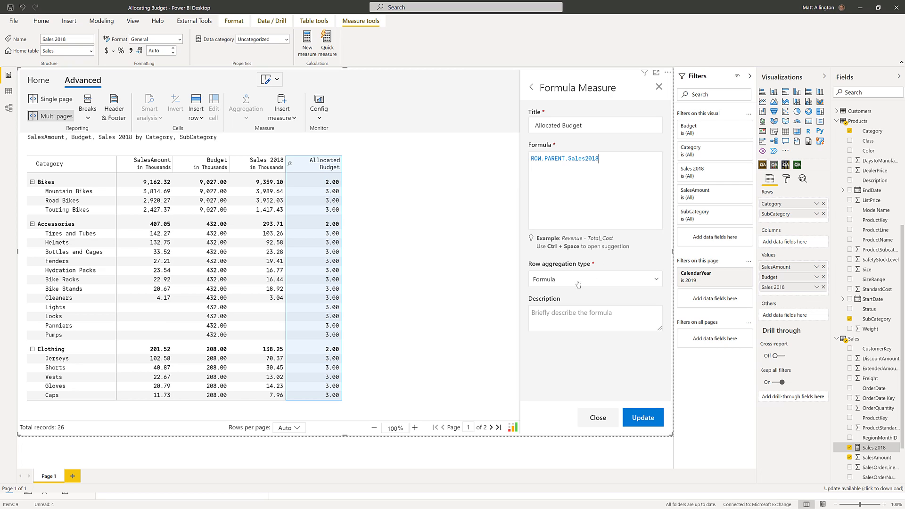
click(643, 418)
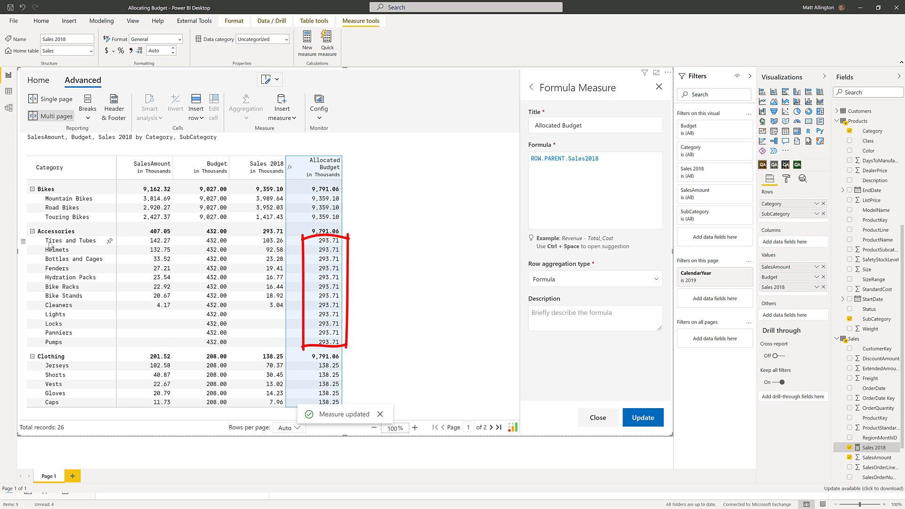
mouse_move(305, 243)
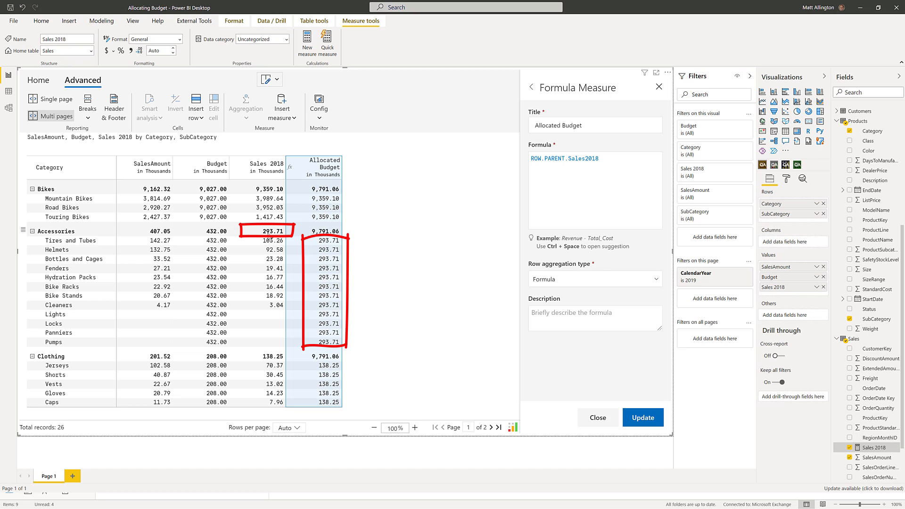
mouse_move(310, 241)
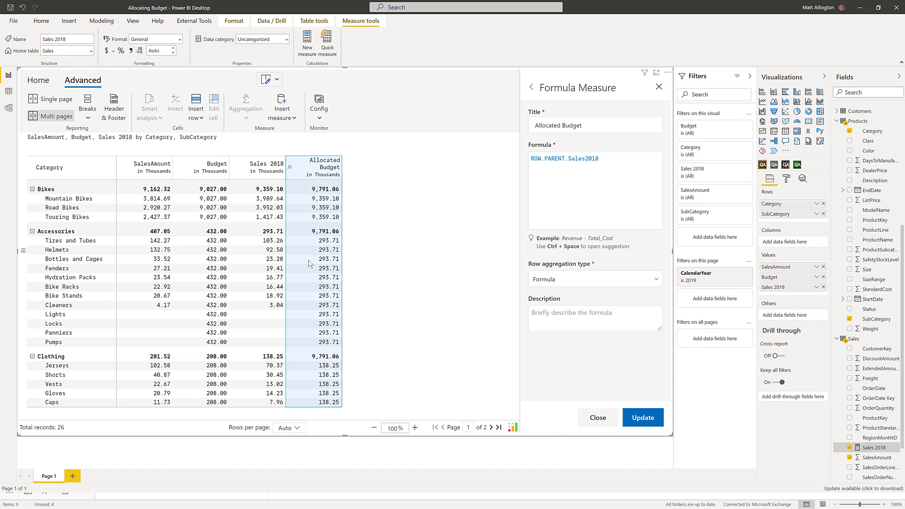
mouse_move(303, 263)
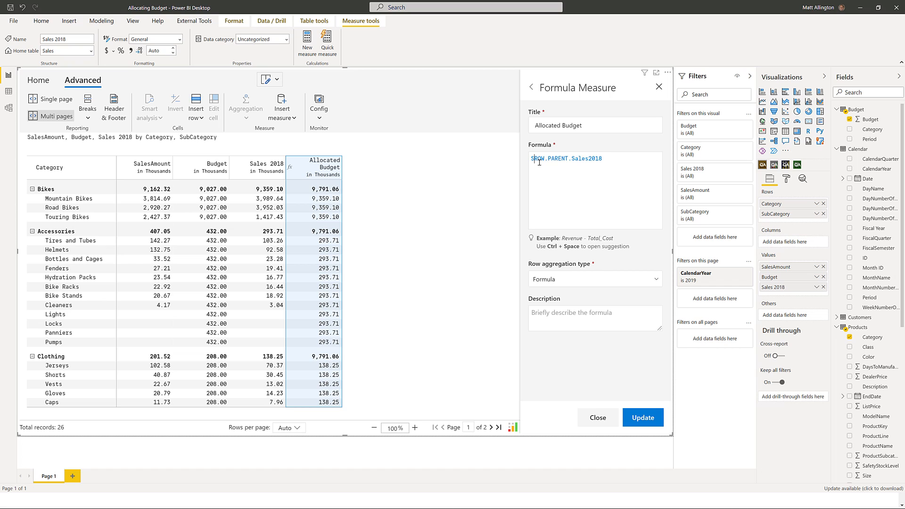
Step: Update Allocated Budget's formula to Sales2018/ROW.PARENT.Sales2018
text(Sales)
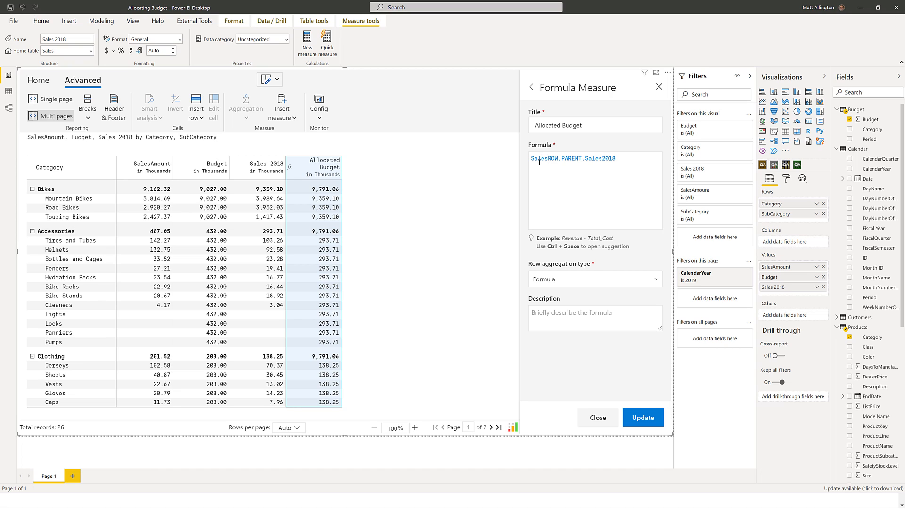
text(2018/)
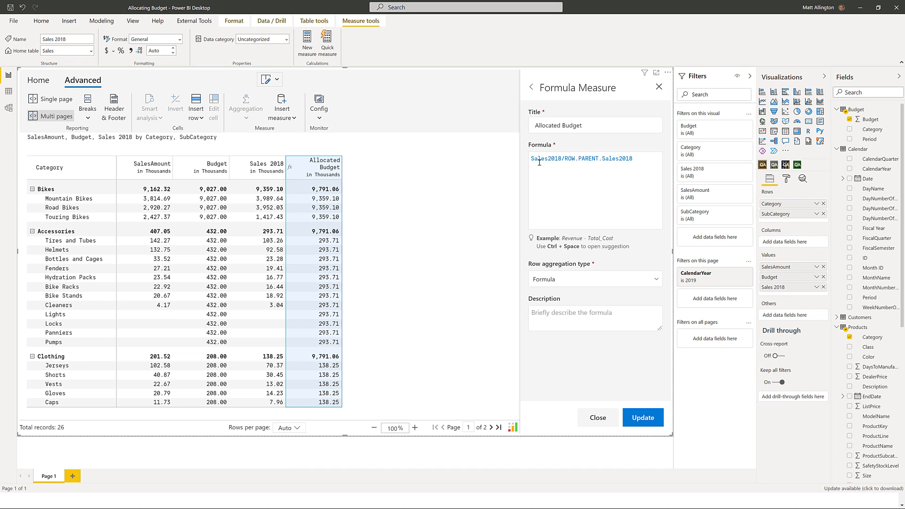
mouse_move(642, 417)
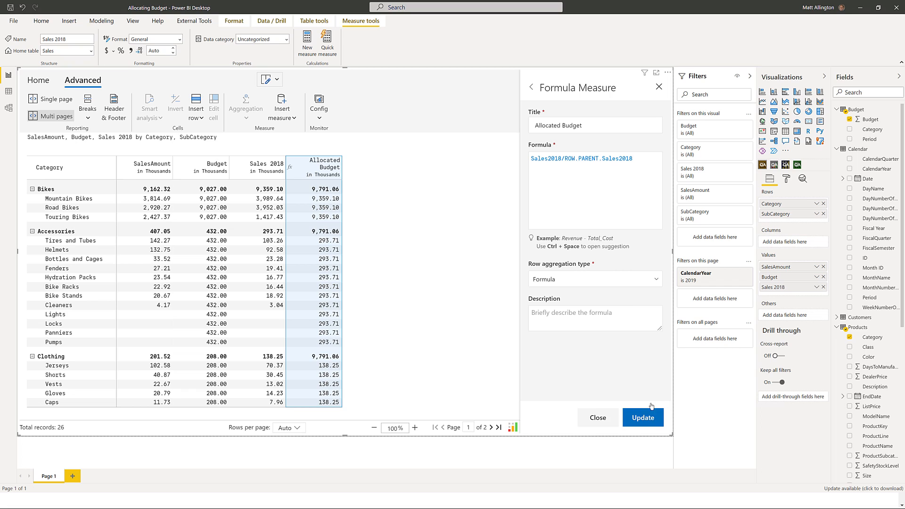
click(642, 417)
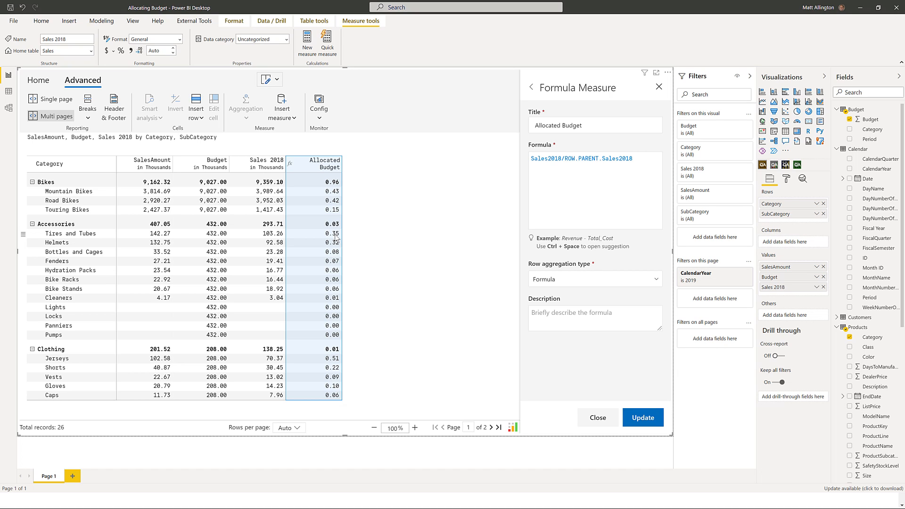
mouse_move(290, 238)
text(*Budget)
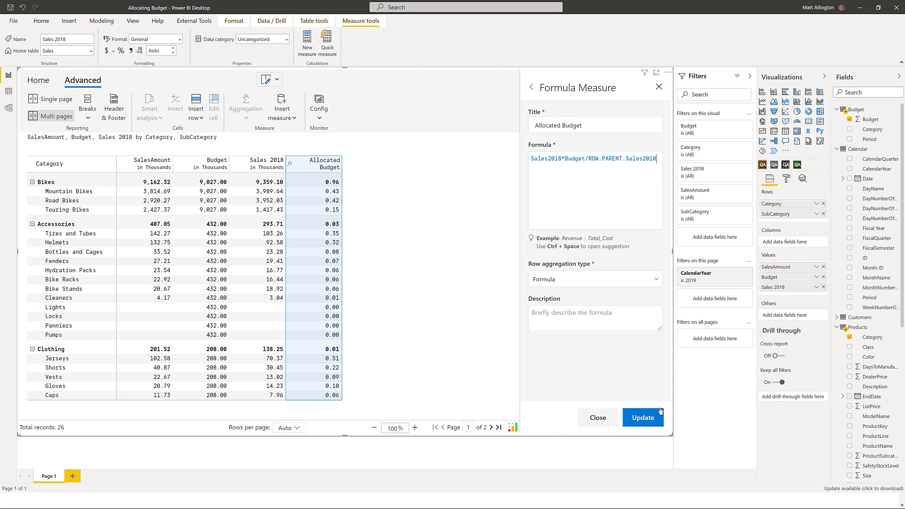
Step: Apply Sales2018*Budget/ROW.PARENT.Sales2018 as the Allocated Budget formula
click(642, 417)
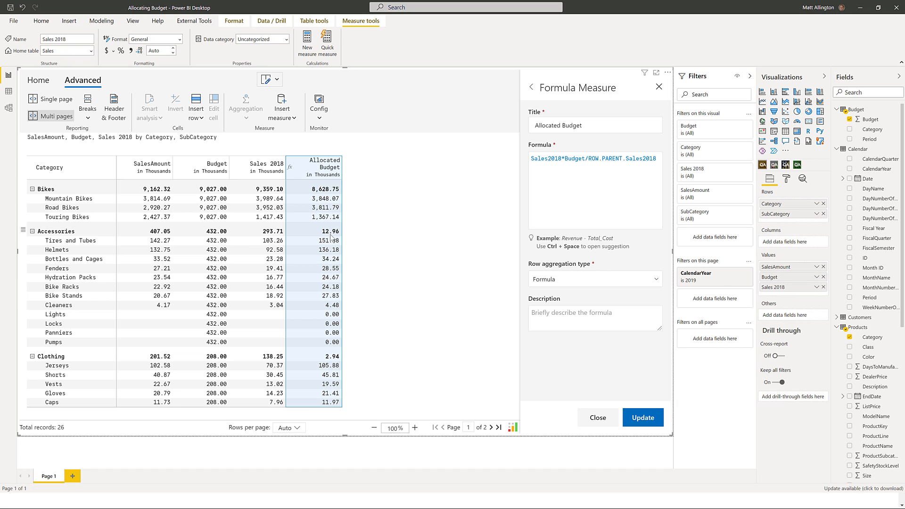
mouse_move(335, 333)
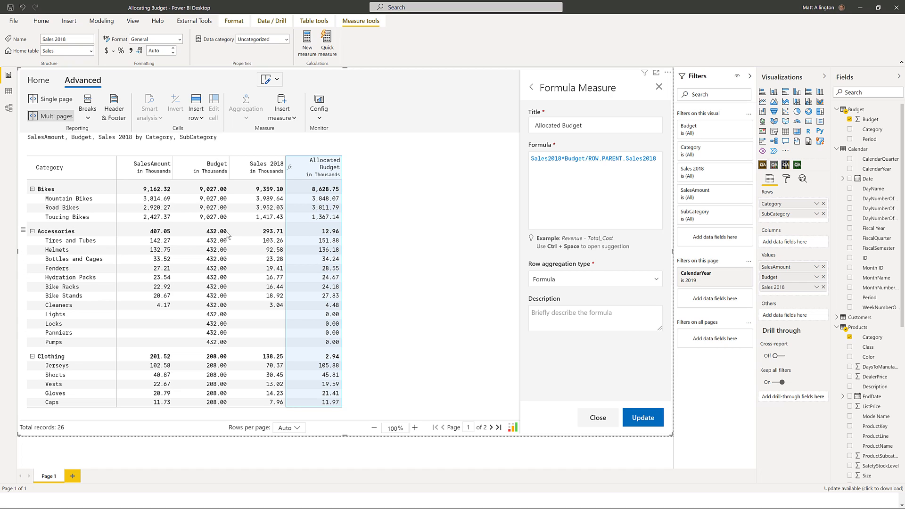
mouse_move(331, 235)
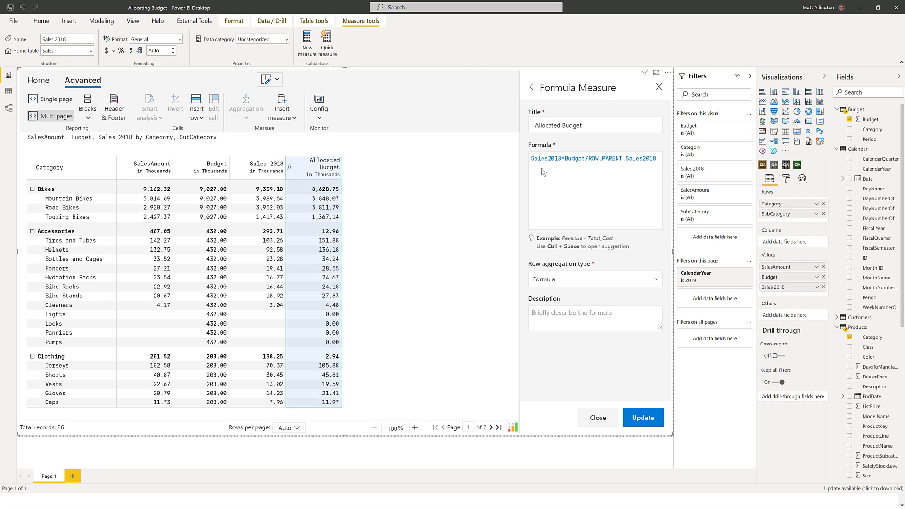
Step: Update Allocated Budget to IF(LEVEL=3,Sales2018*Budget/ROW.PARENT.Sales2018,Budget)
text(IF(LEVEL=3,)
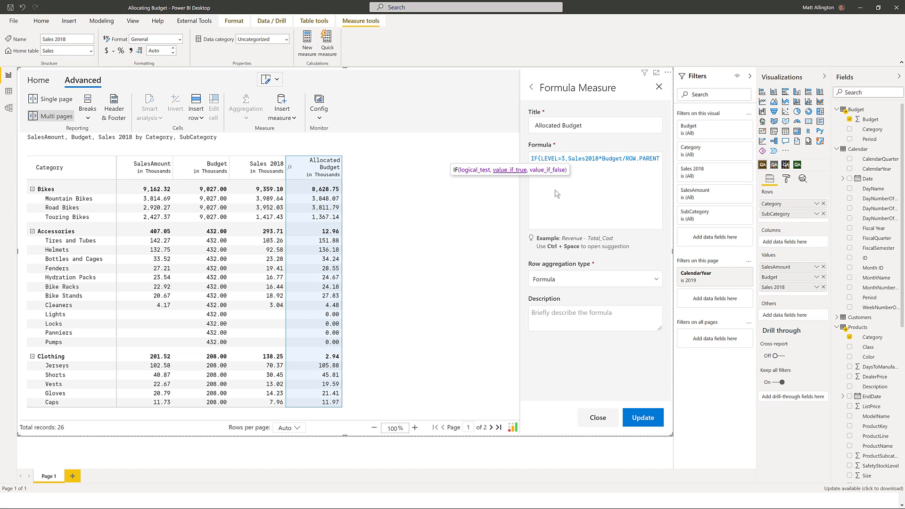
text(.Sales2018,)
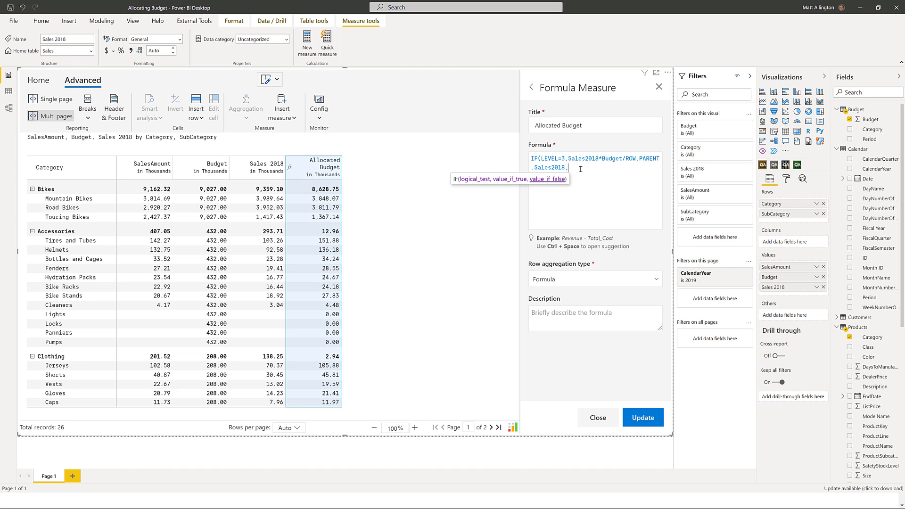
text(Budget)
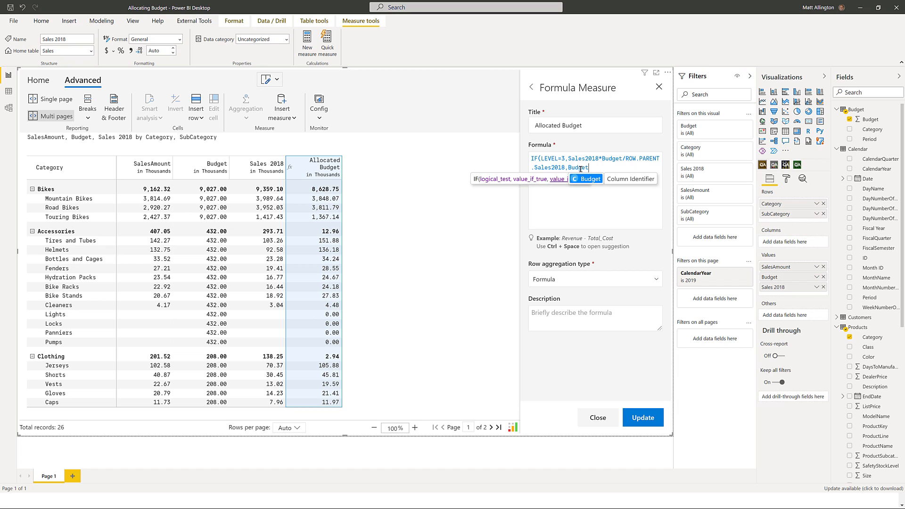
click(643, 417)
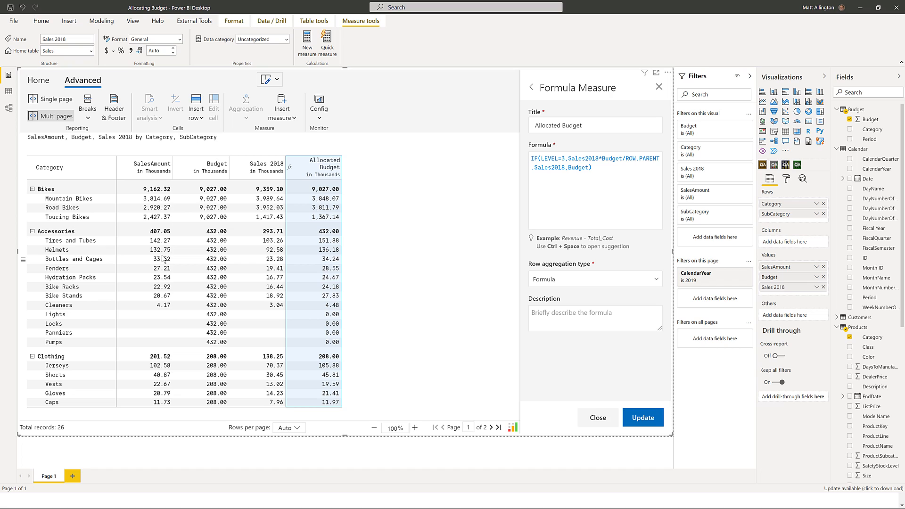
mouse_move(512, 383)
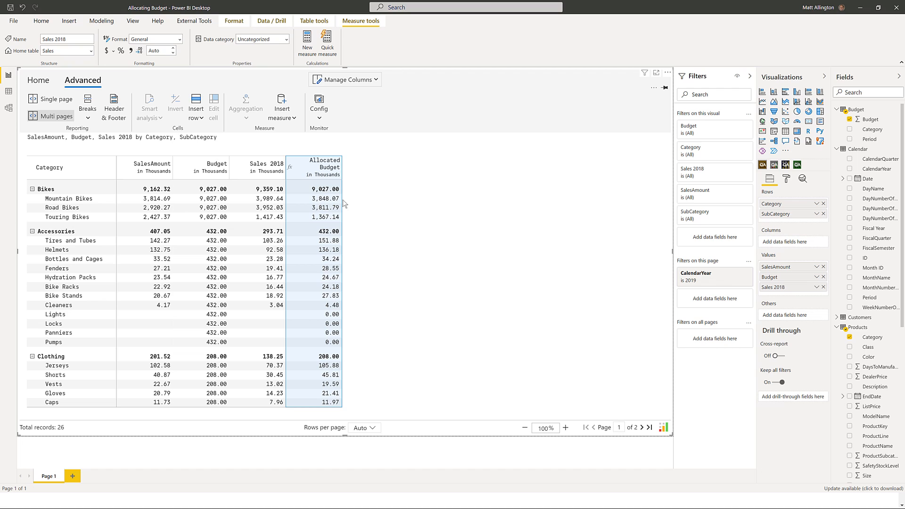
mouse_move(345, 226)
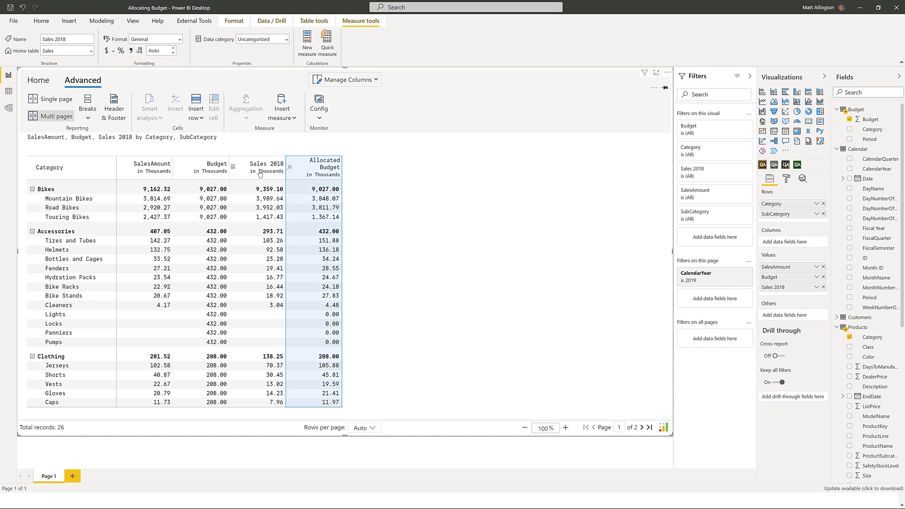
mouse_move(327, 167)
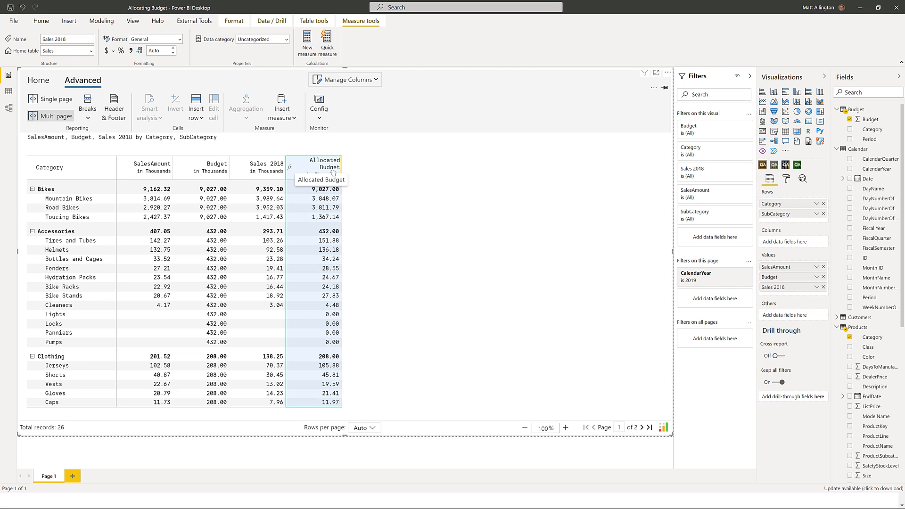
mouse_move(254, 166)
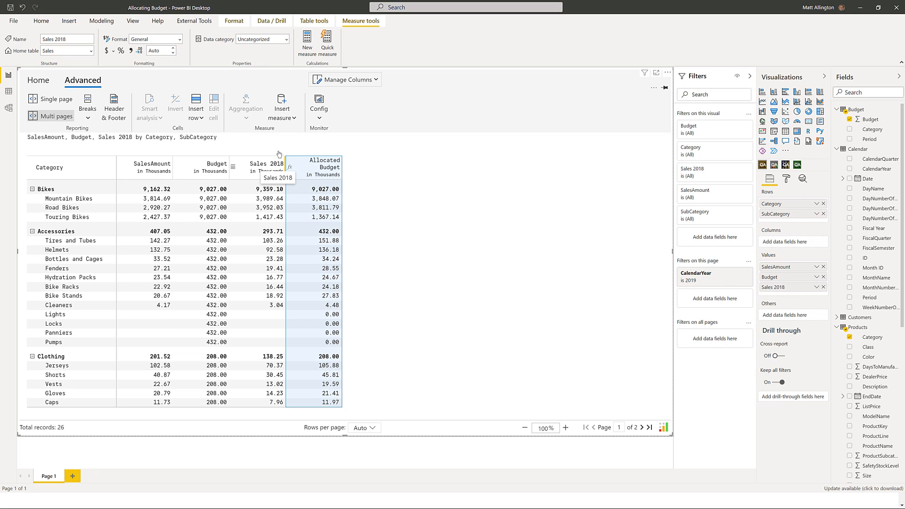
Step: Hide the Budget column using the Manage Columns list
click(343, 79)
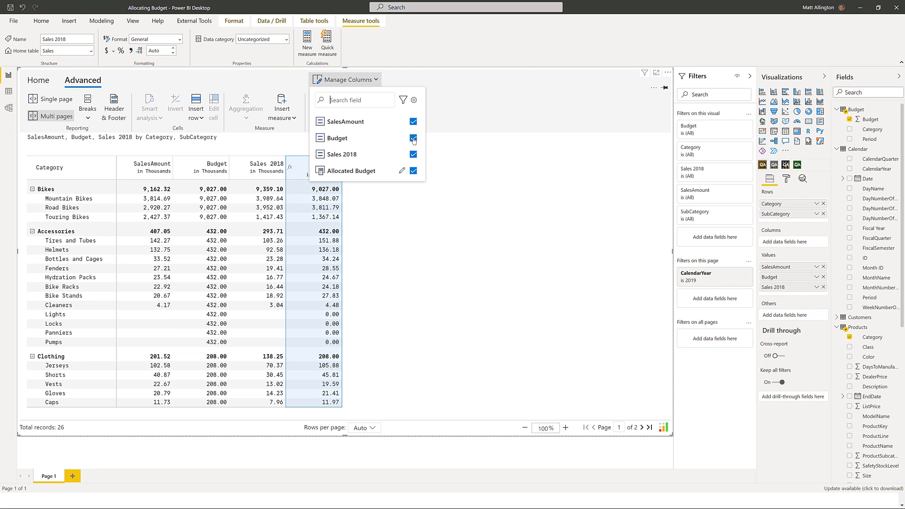
click(413, 139)
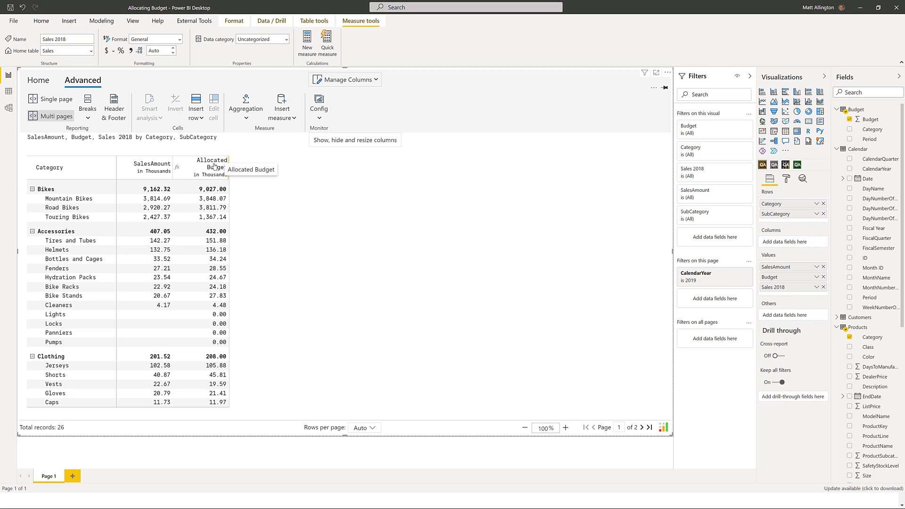
mouse_move(267, 172)
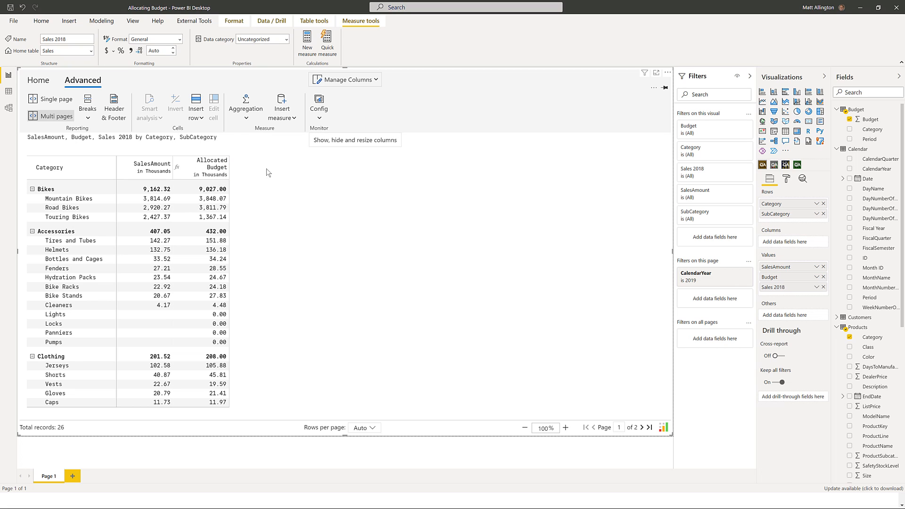
Step: Create a formula measure titled Var to Budget as SalesAmount - AllocatedBudget
click(282, 104)
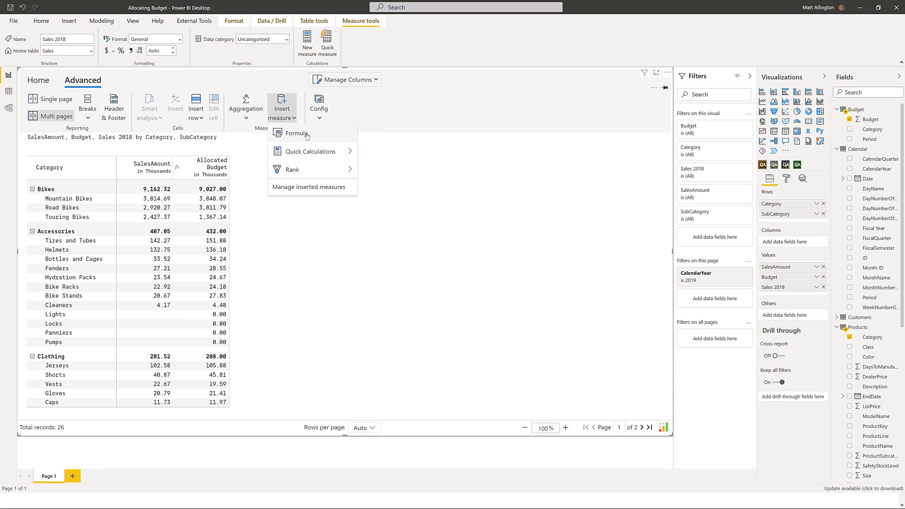
click(296, 133)
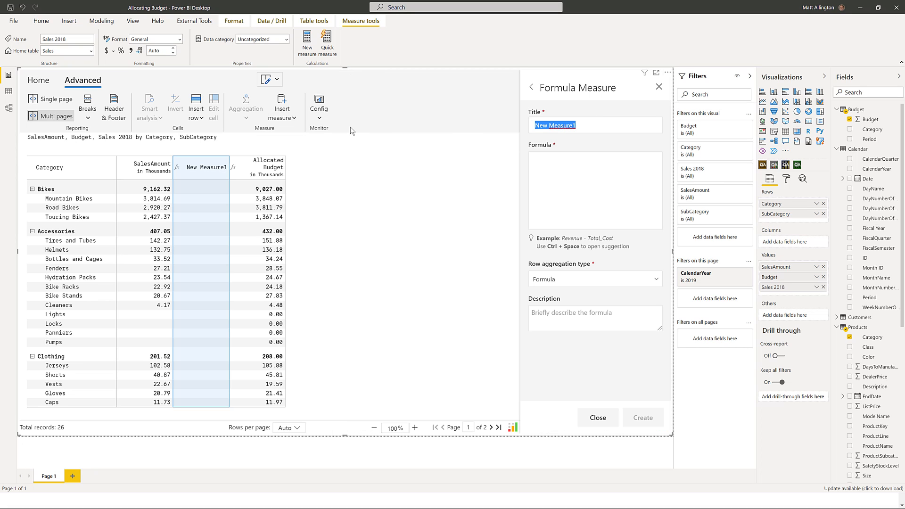
text(Var to Budget)
click(595, 190)
text(SalesAmount)
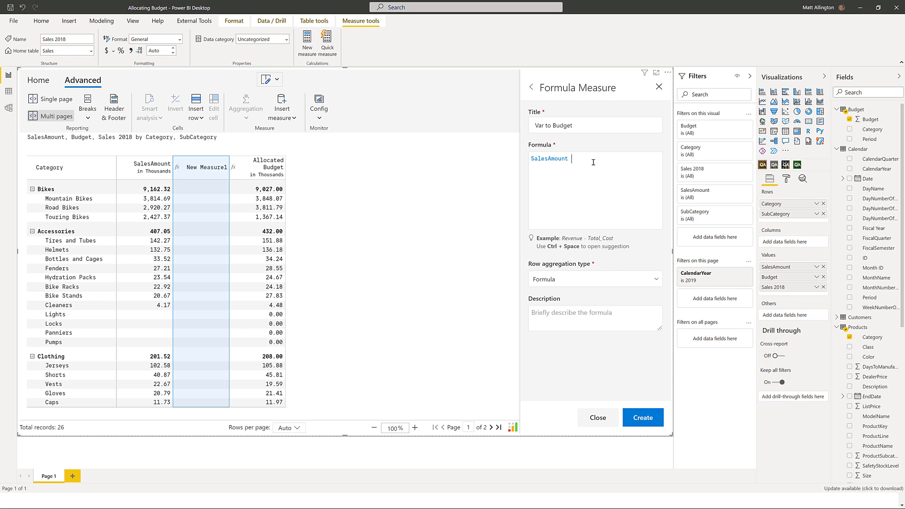
text(- AllocatedBudget)
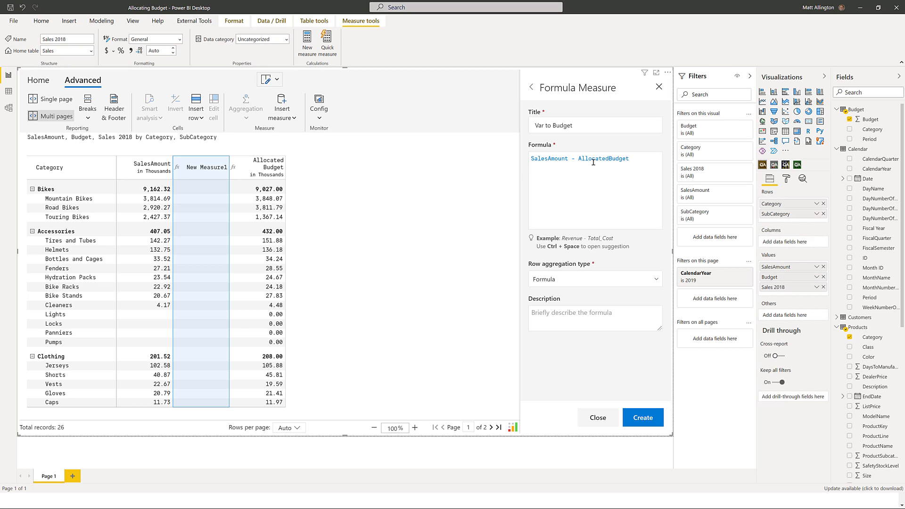
click(643, 417)
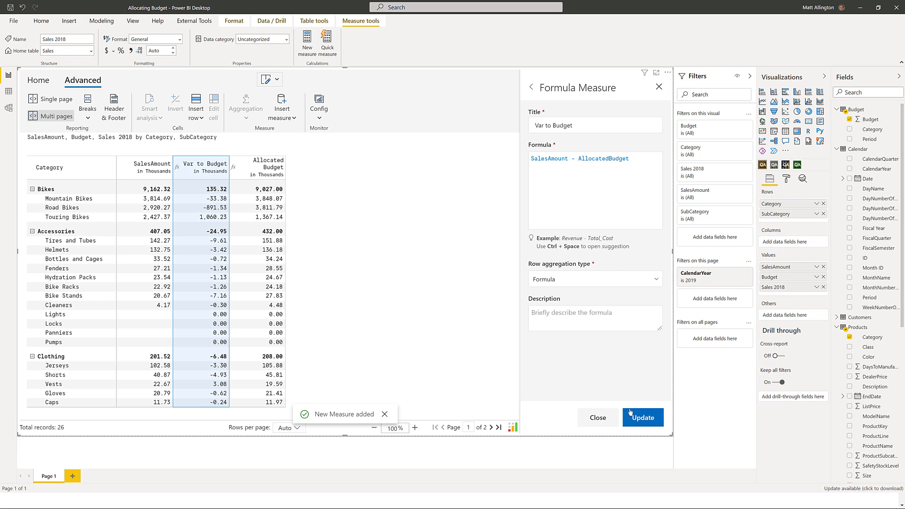
mouse_move(285, 220)
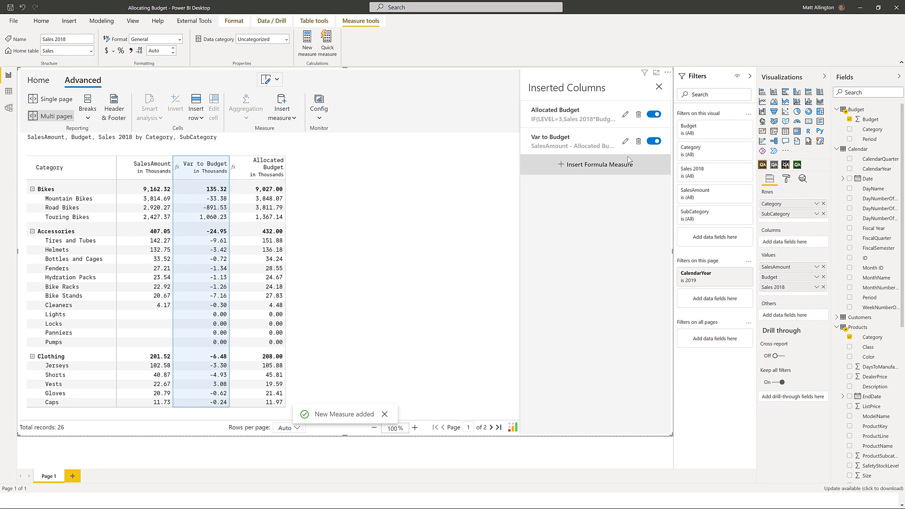
Step: Create a % Var to Budget formula measure as VartoBudget/AllocatedBudget
click(595, 164)
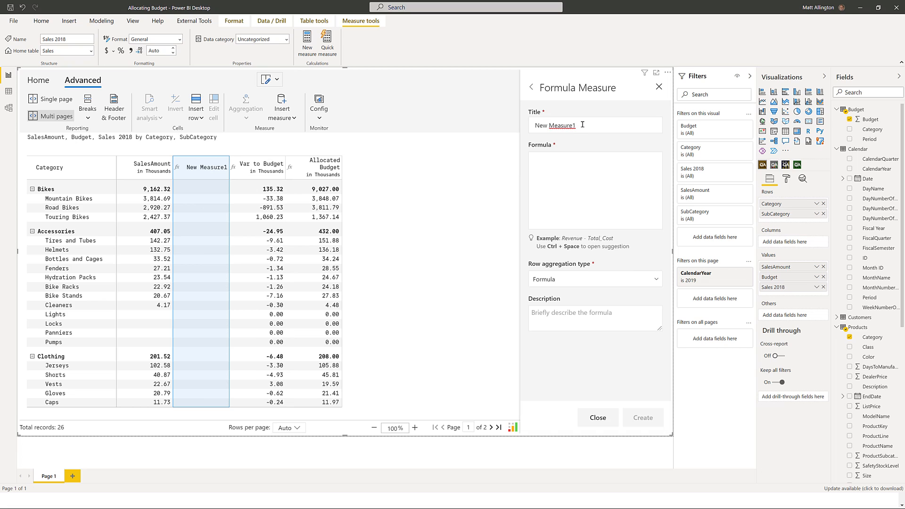
text(% Var to Budget)
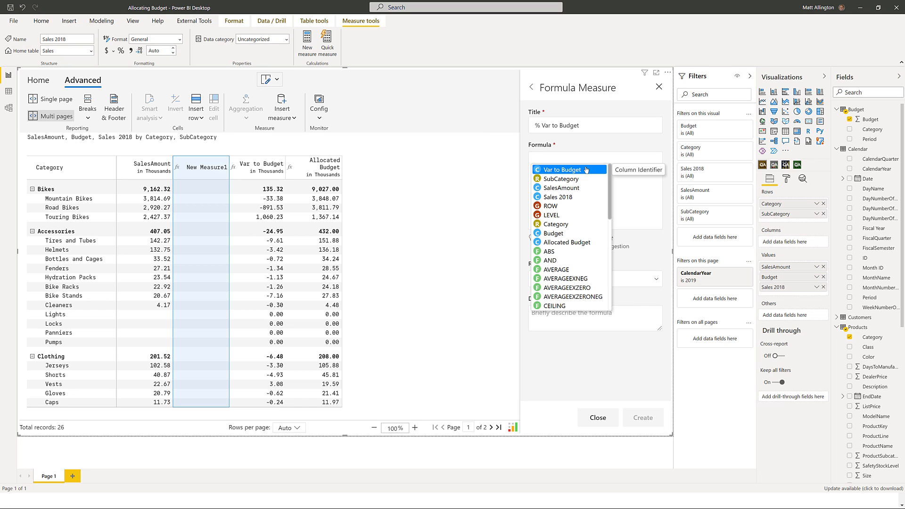
click(567, 169)
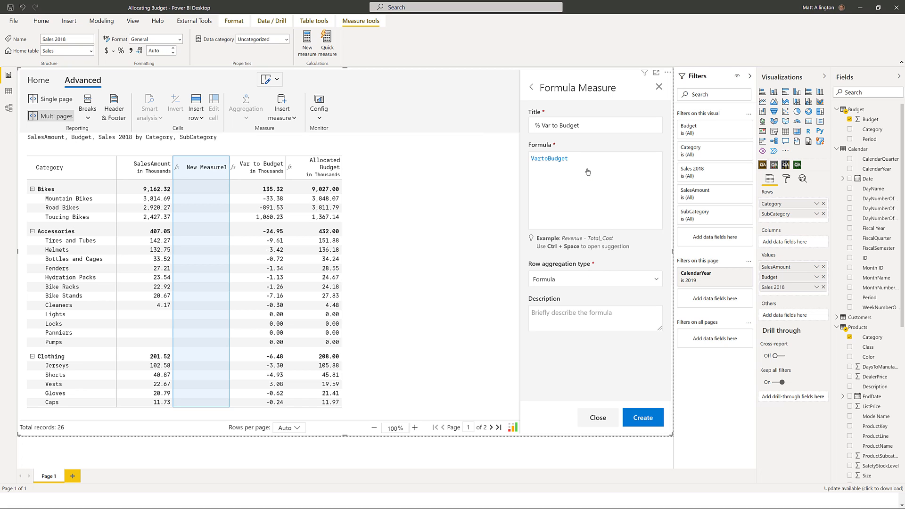
text(/a)
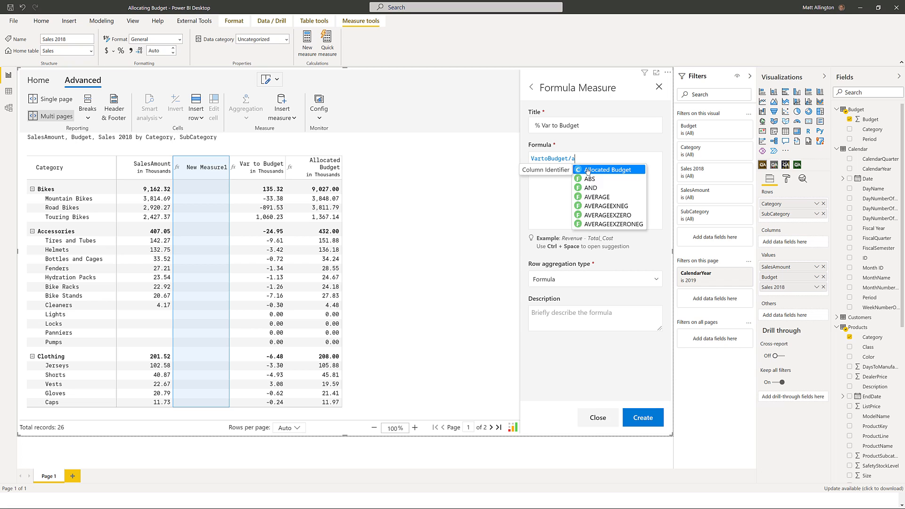
click(604, 169)
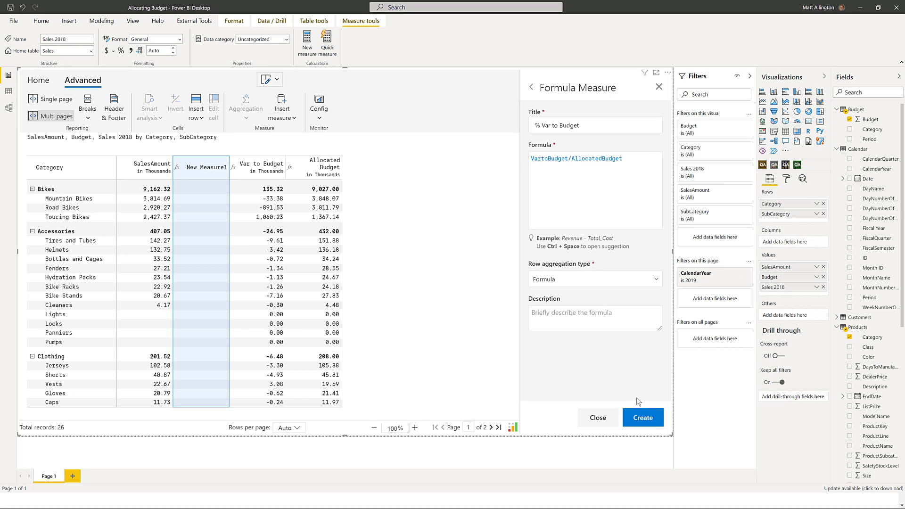
click(643, 418)
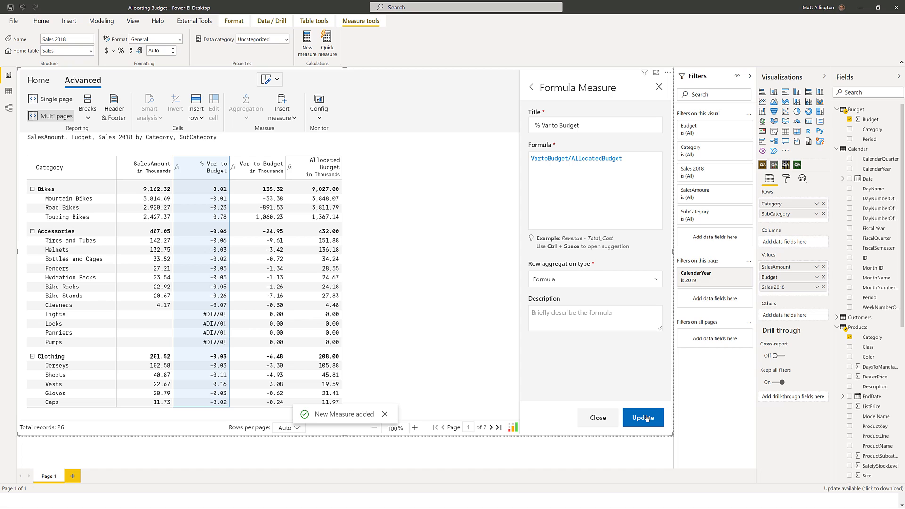
mouse_move(411, 335)
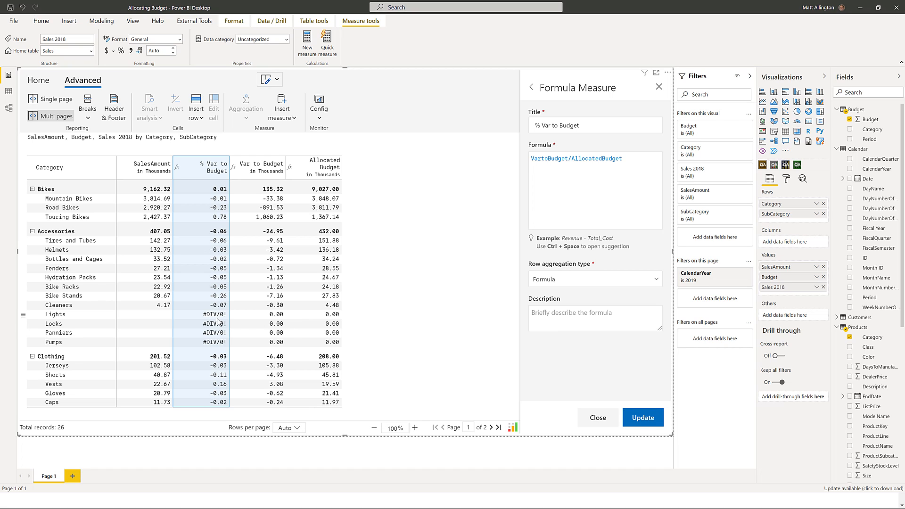
mouse_move(225, 340)
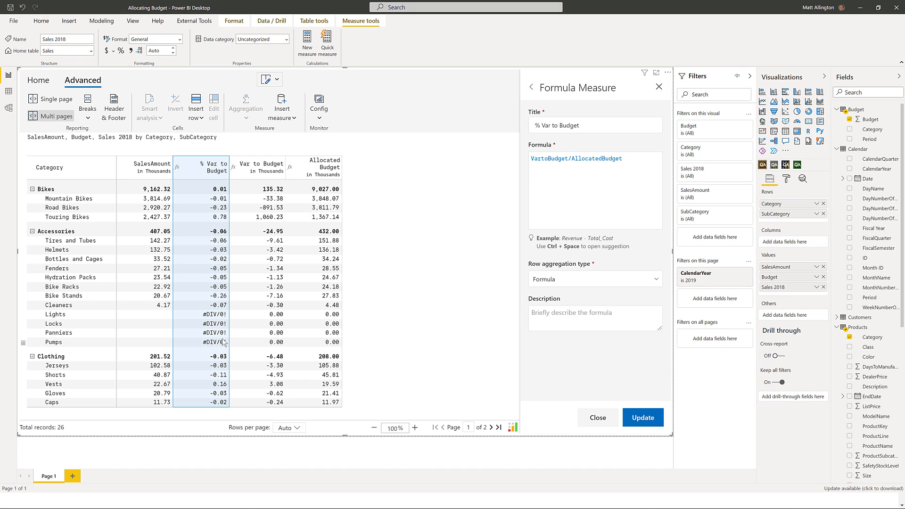
mouse_move(420, 306)
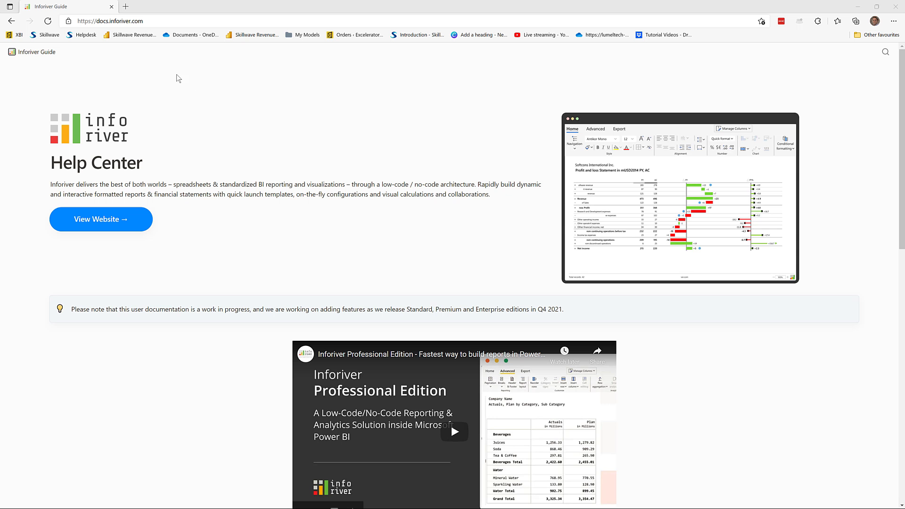
Step: Scroll through the Formula Syntax tables of logical functions, math functions and operators
scroll(down, 3)
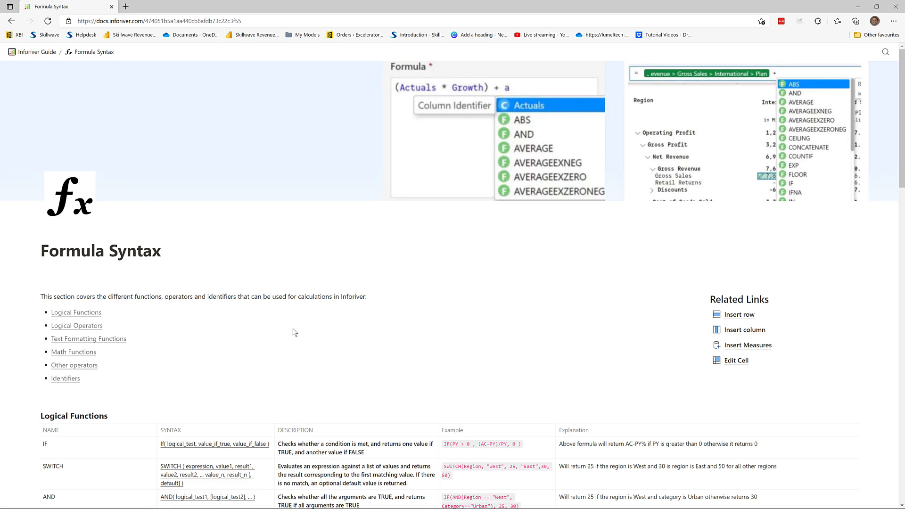
scroll(down, 3)
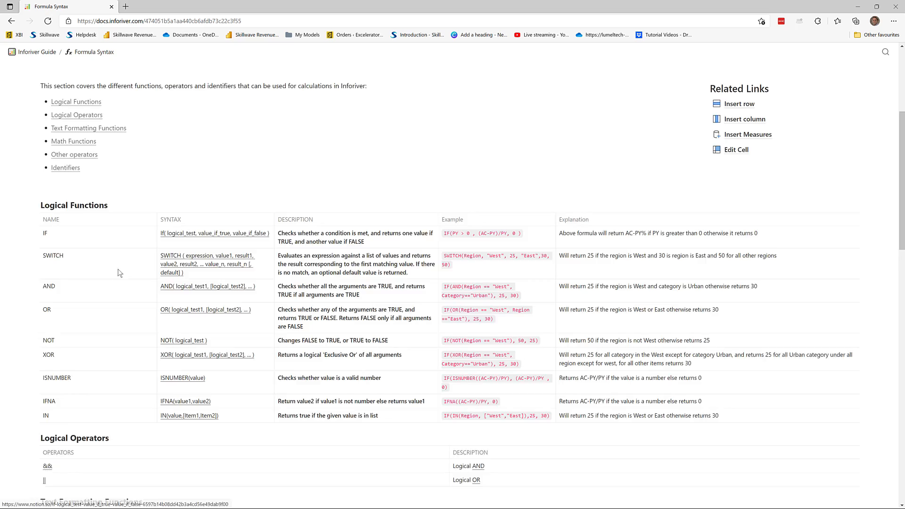
scroll(down, 3)
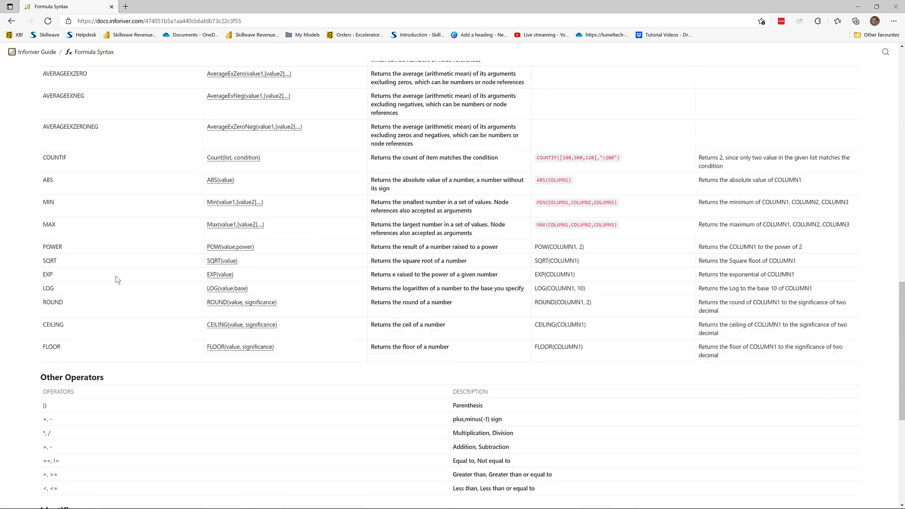
scroll(down, 3)
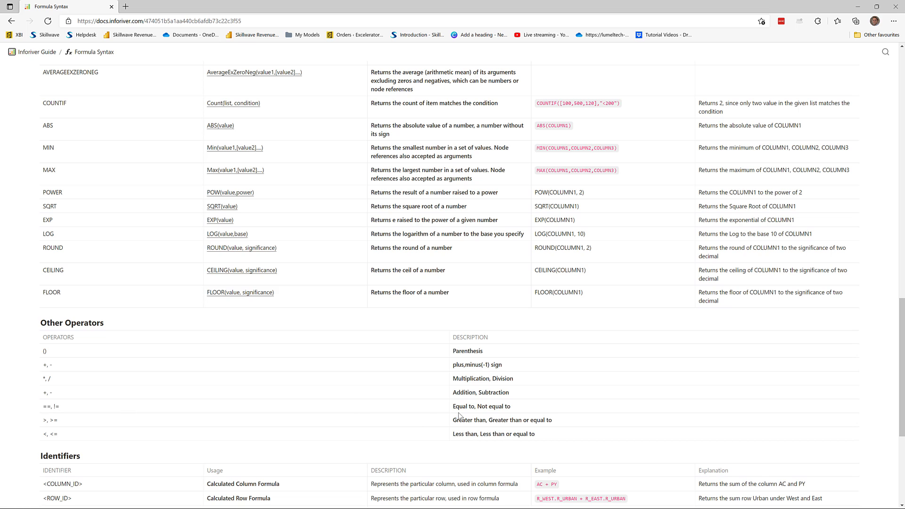
mouse_move(52, 408)
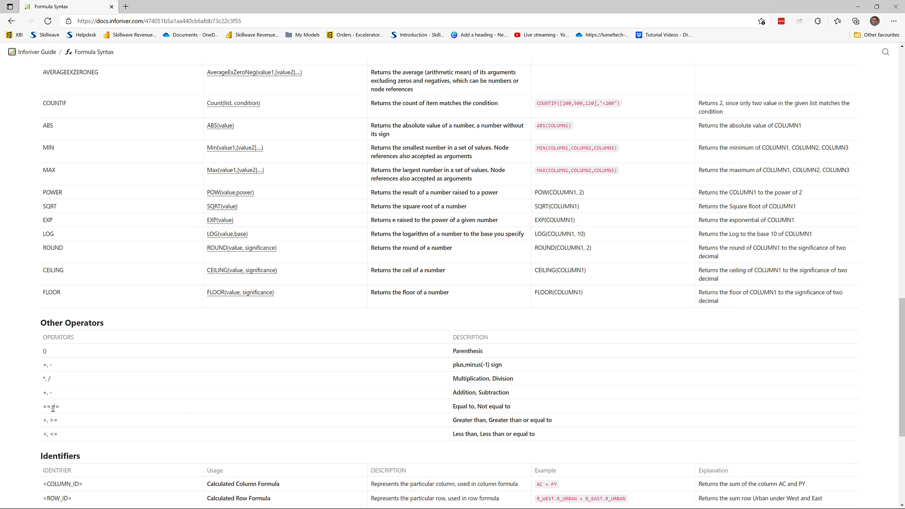
mouse_move(504, 413)
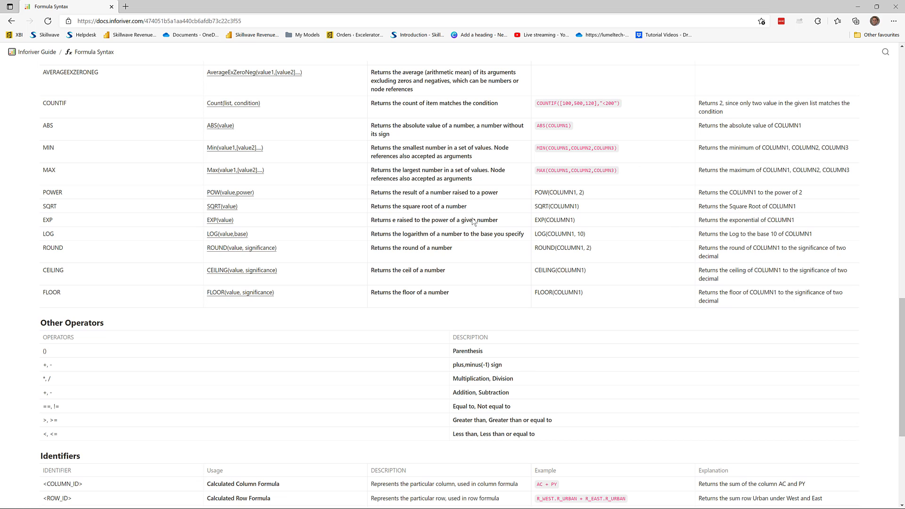
mouse_move(842, 166)
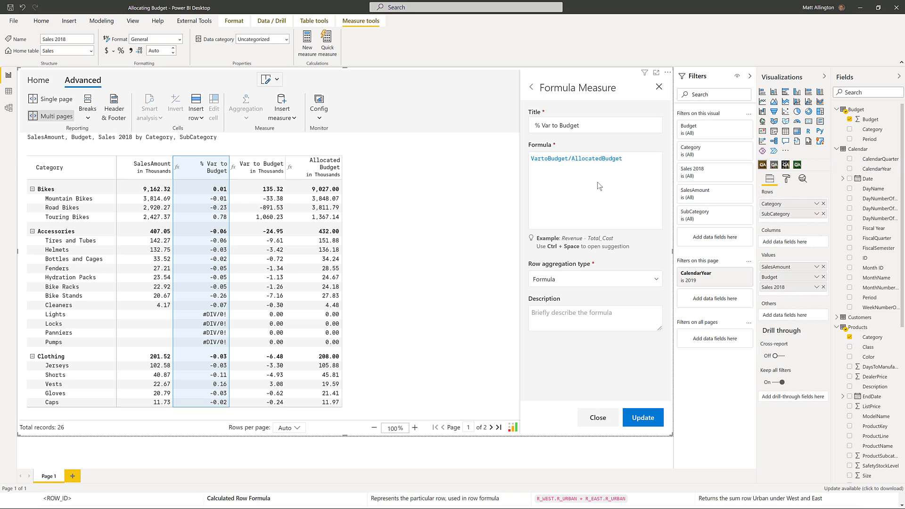
mouse_move(550, 178)
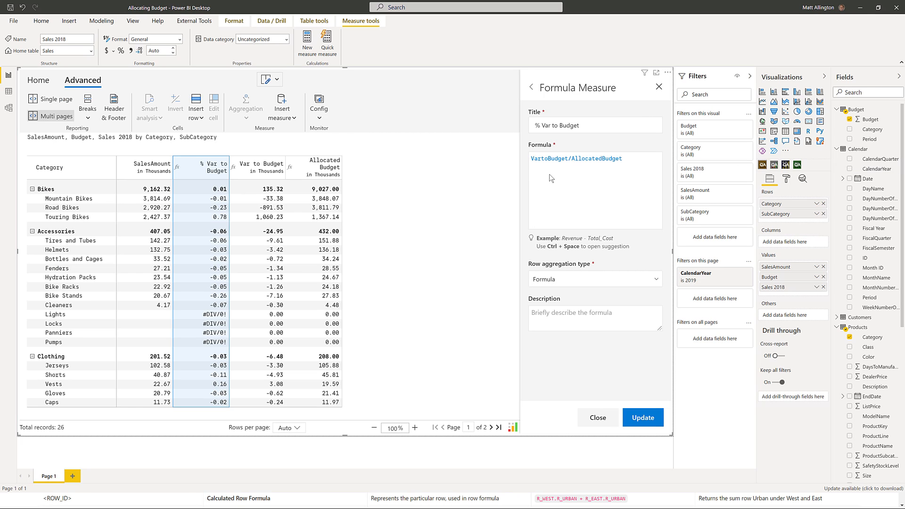
Step: Change % Var to Budget to IF(AllocatedBudget!=0,VartoBudget/AllocatedBudget,0) and update it
text(IF(AllocatedBudget!=0)
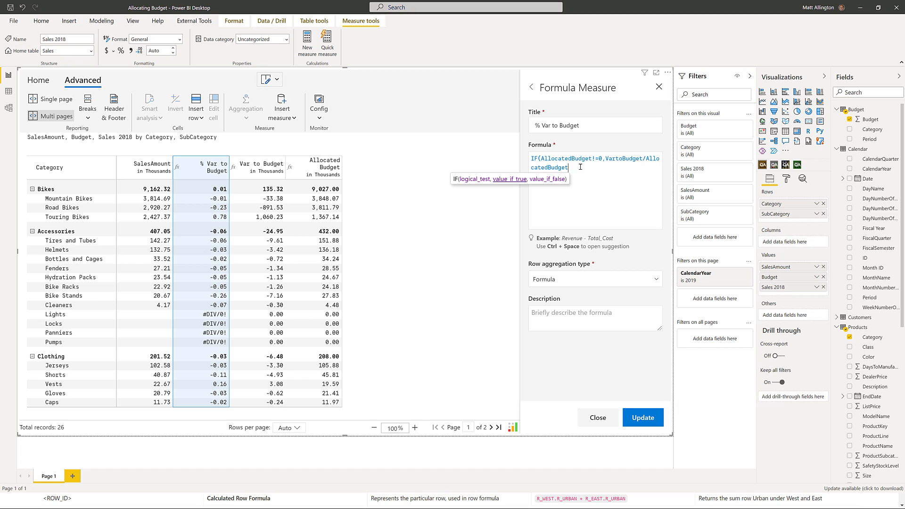
text(,0))
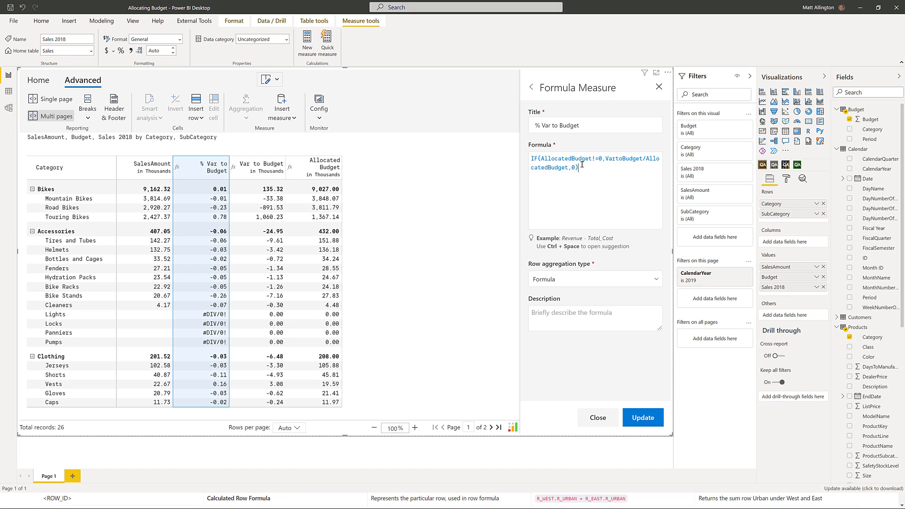
click(643, 417)
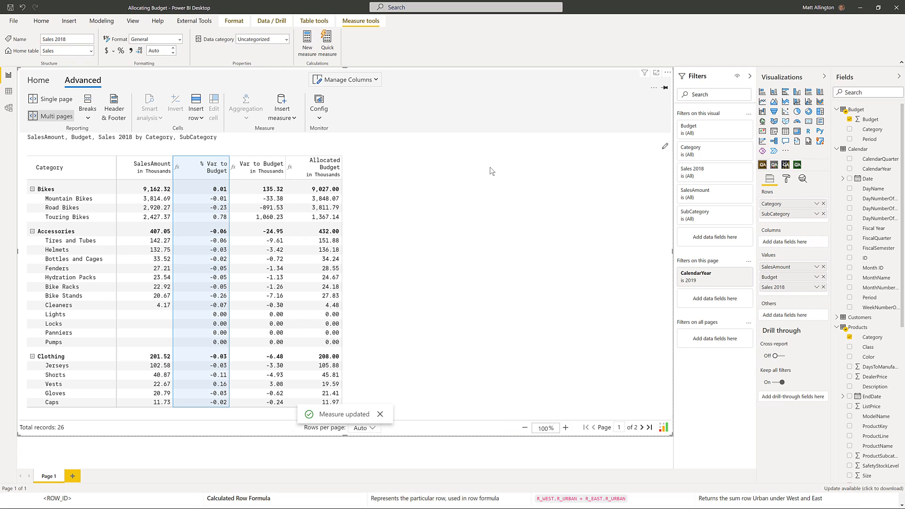
mouse_move(231, 175)
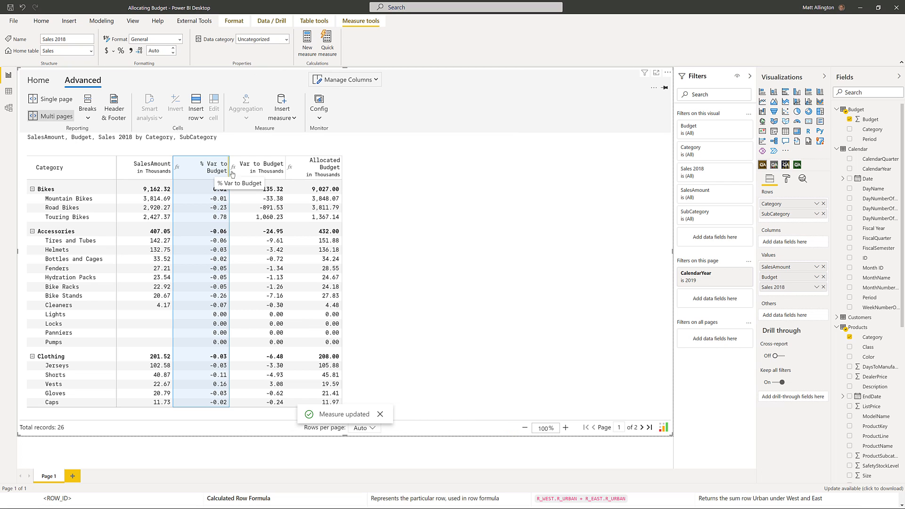
mouse_move(334, 175)
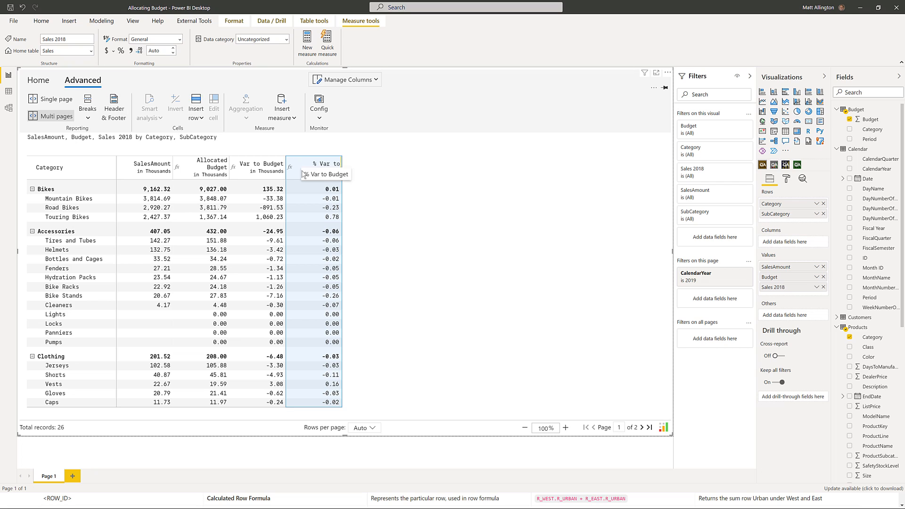
Step: Format % Var to Budget as percentages with one decimal place
click(39, 79)
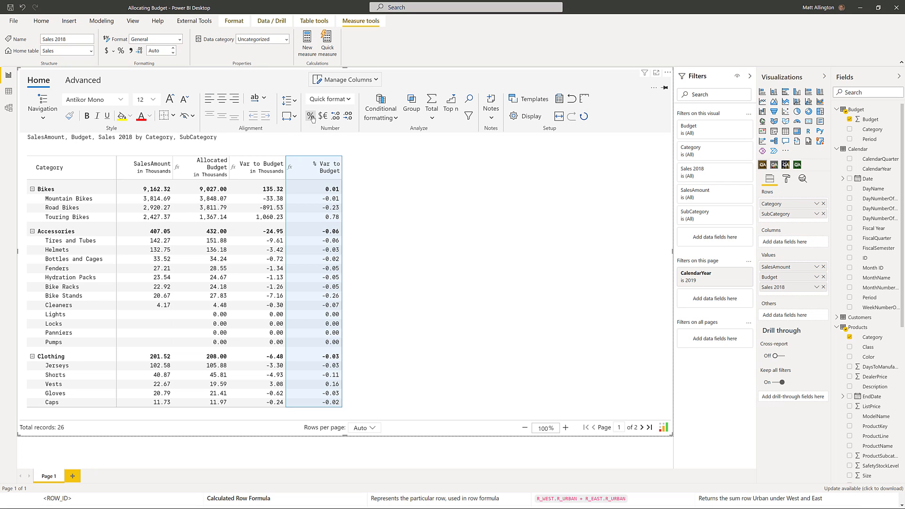
click(310, 115)
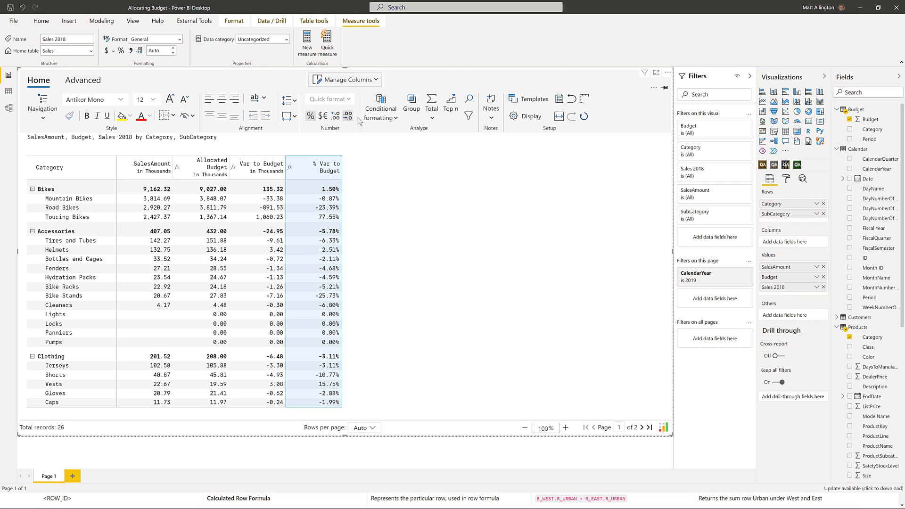
click(379, 107)
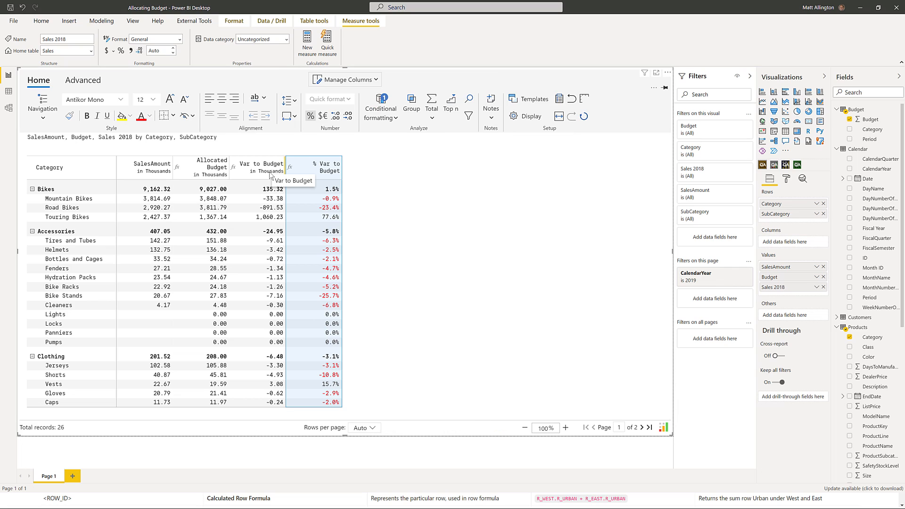
mouse_move(412, 221)
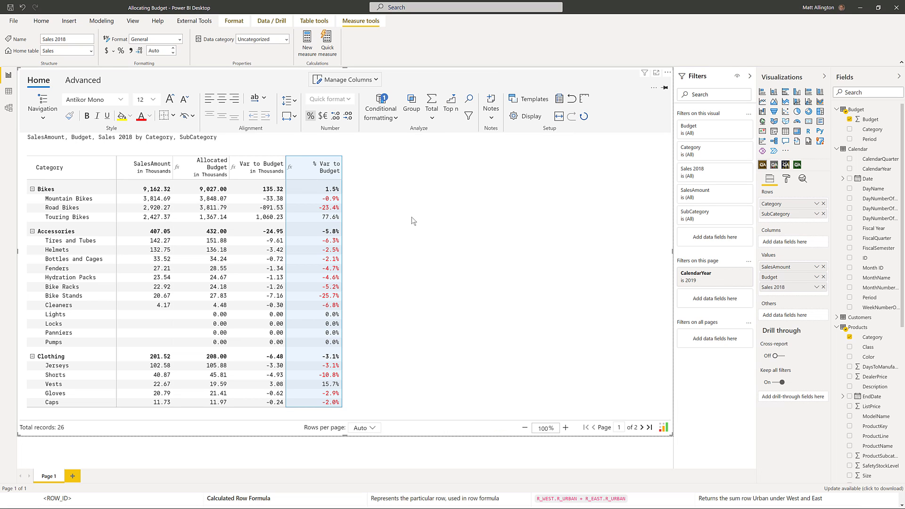